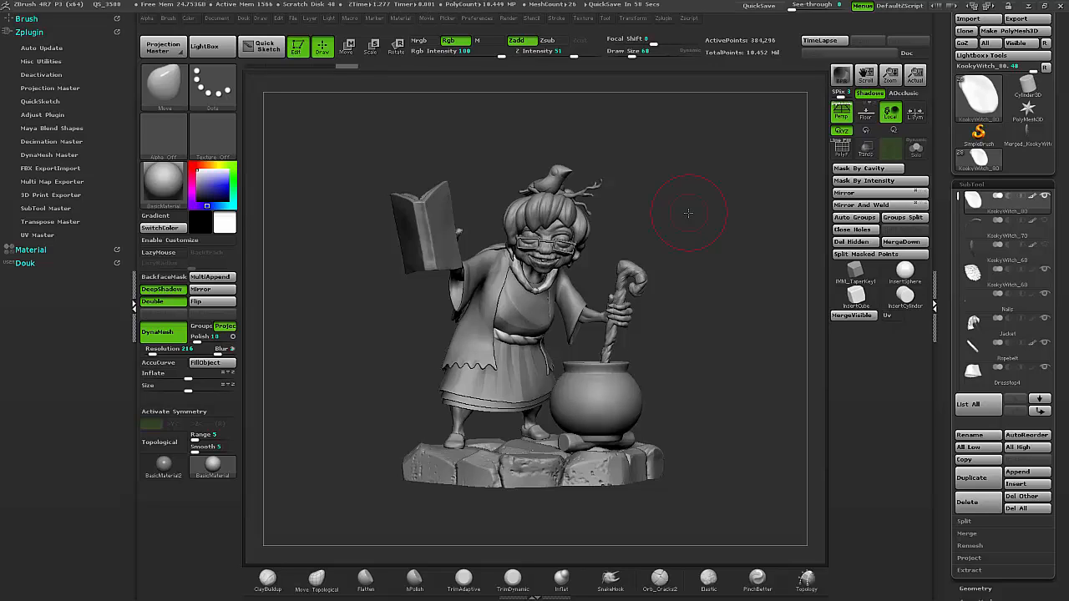
mouse_move(696, 233)
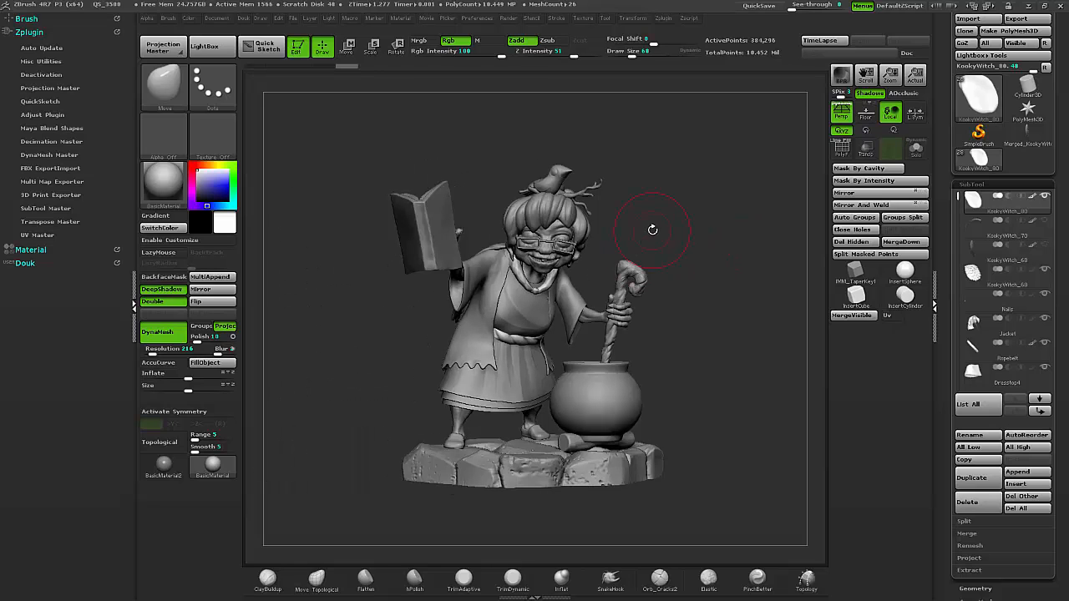
Orbit the witch to show the feathered cape, then stand the lone feather upright on the canvas.
left_click_drag(651, 231, 668, 227)
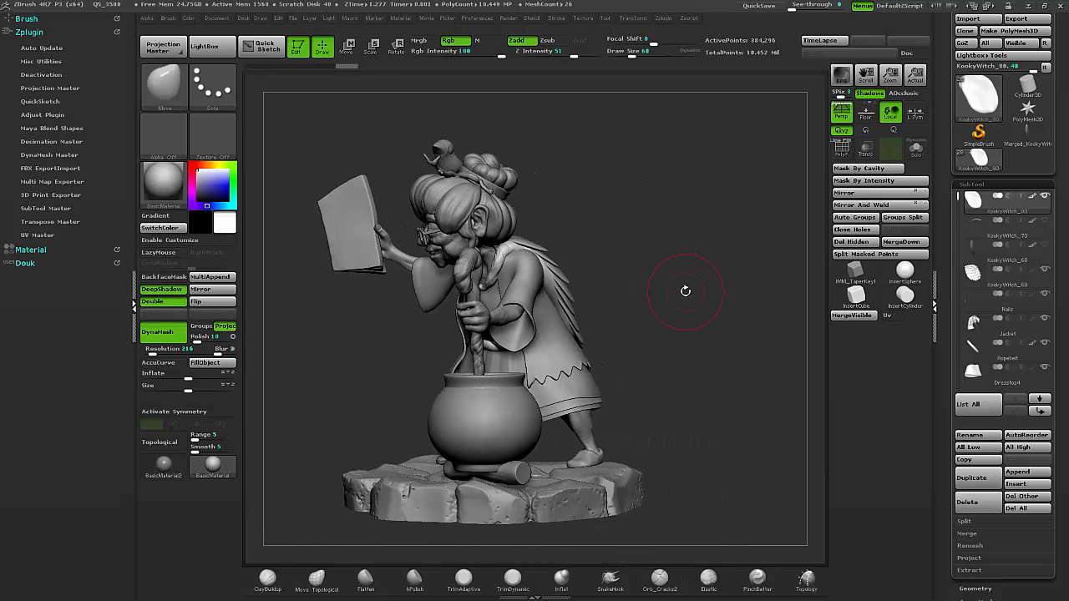
left_click_drag(685, 291, 638, 287)
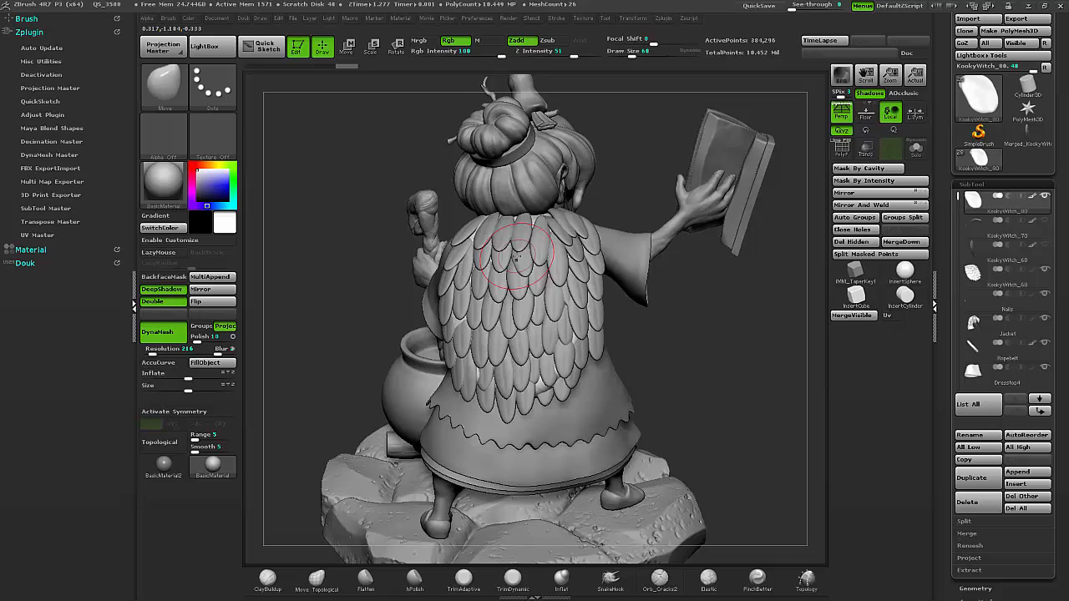
mouse_move(551, 392)
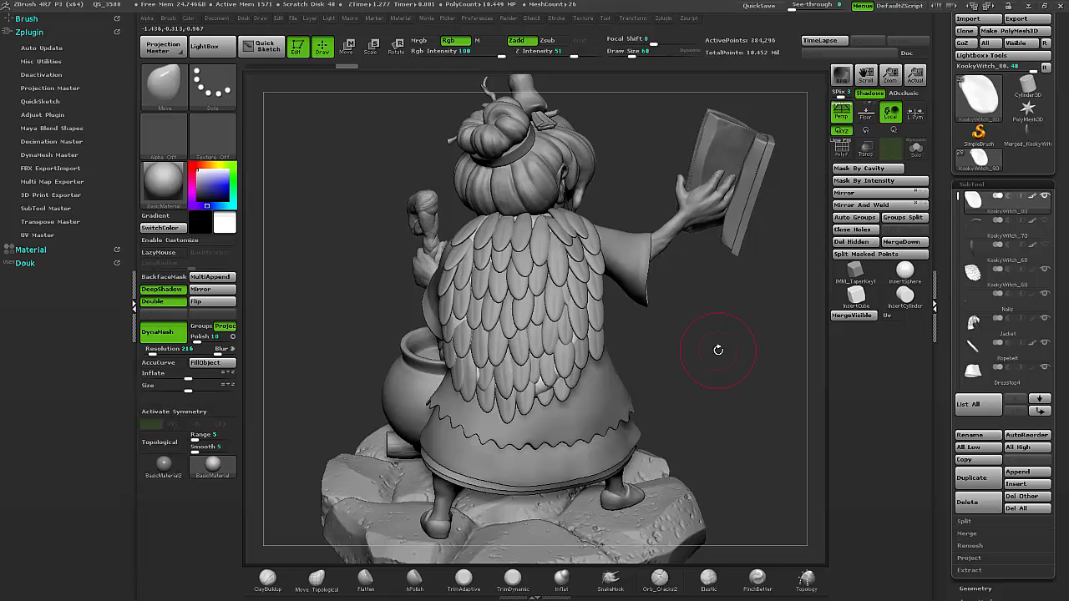
mouse_move(831, 280)
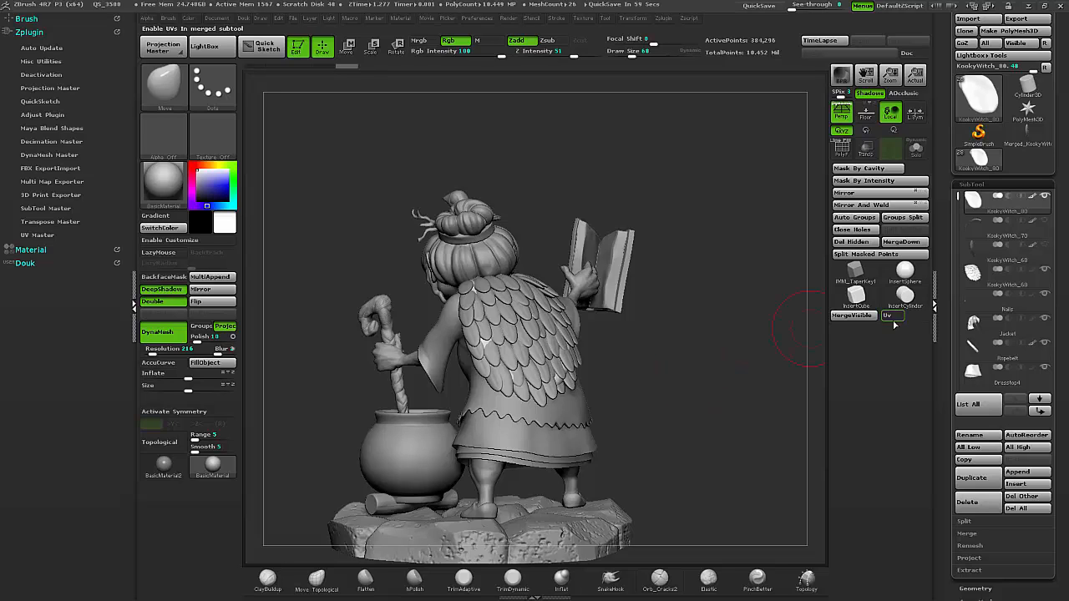
mouse_move(1005, 227)
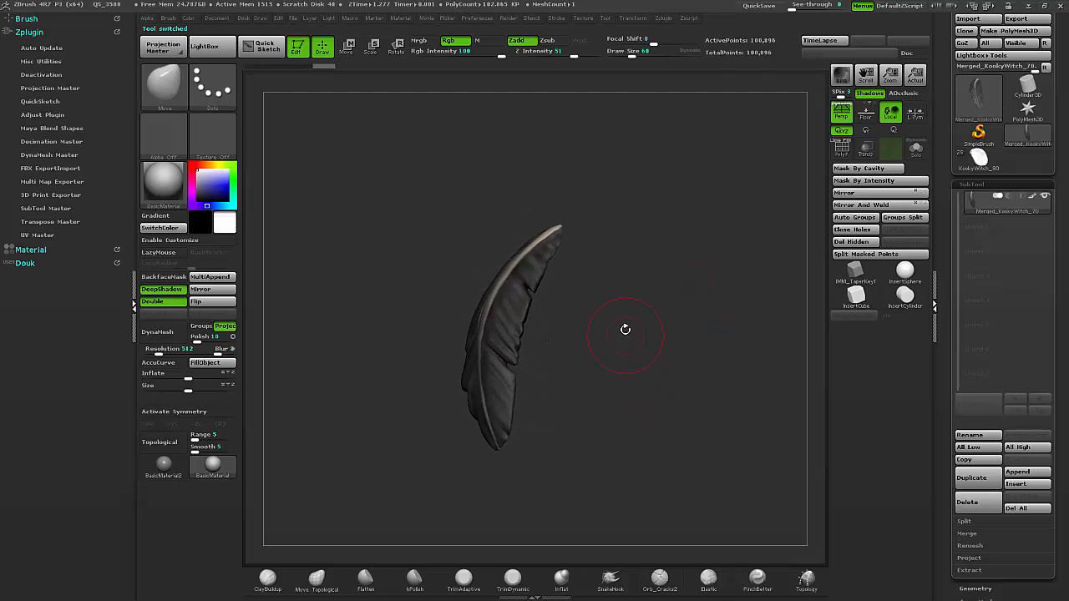
left_click_drag(624, 329, 644, 373)
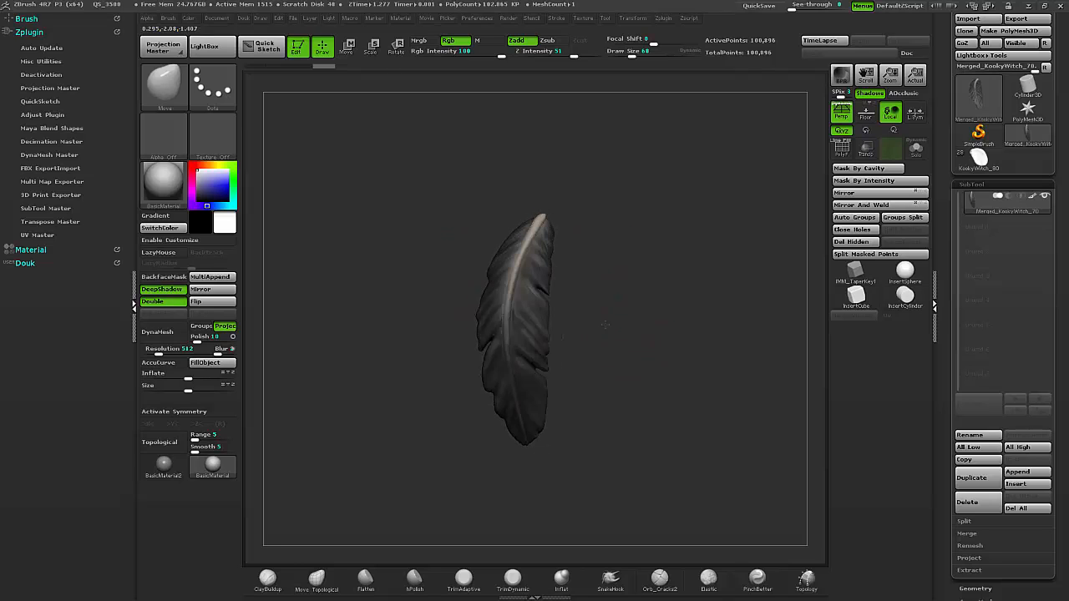
mouse_move(748, 40)
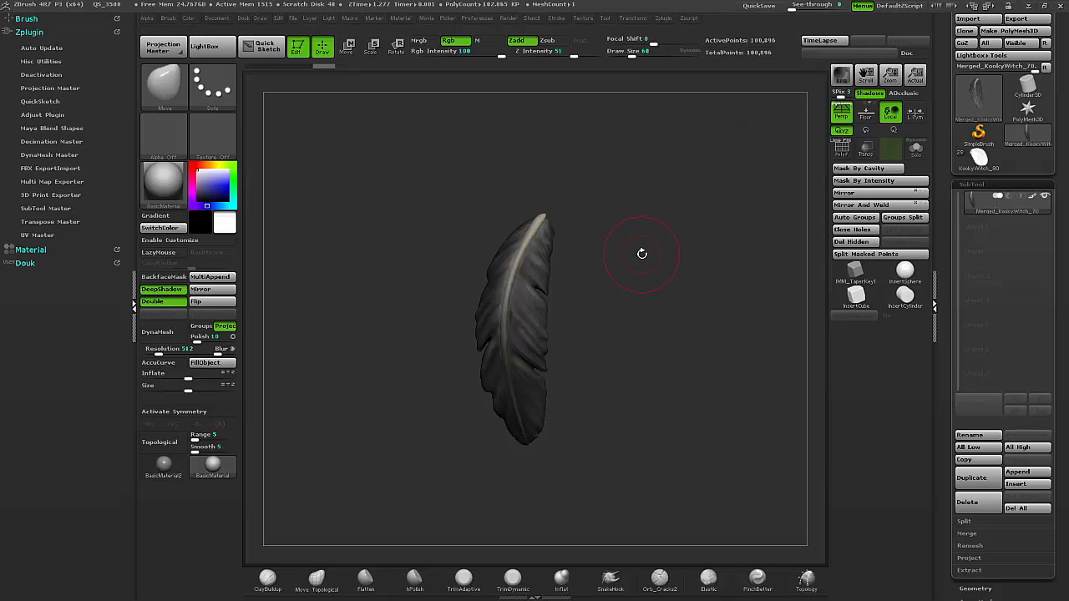
mouse_move(977, 158)
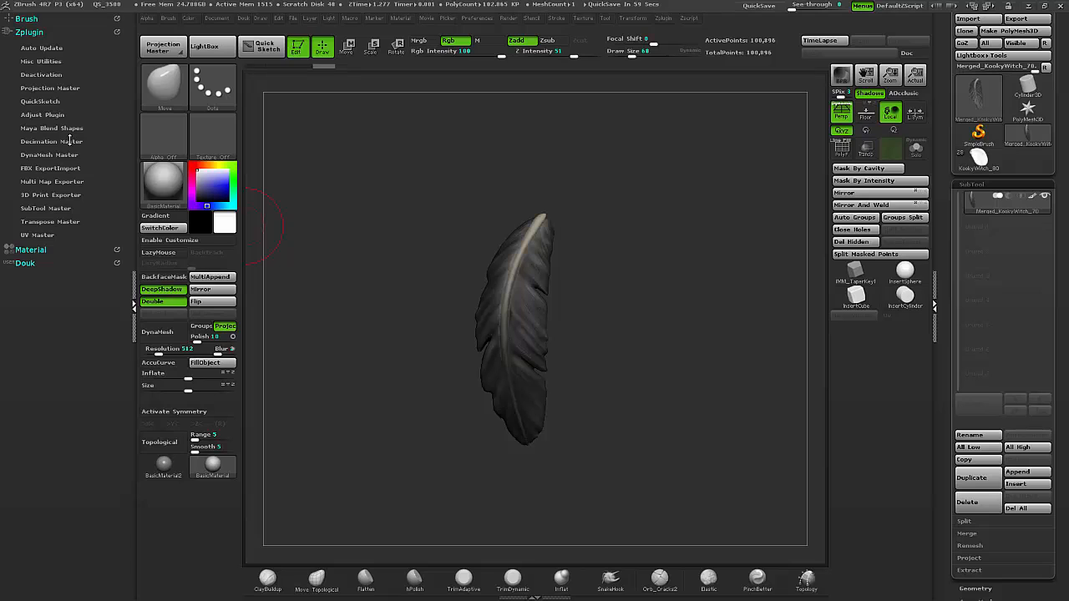
Bring up the Decimation Master options for the standalone feather.
left_click(52, 140)
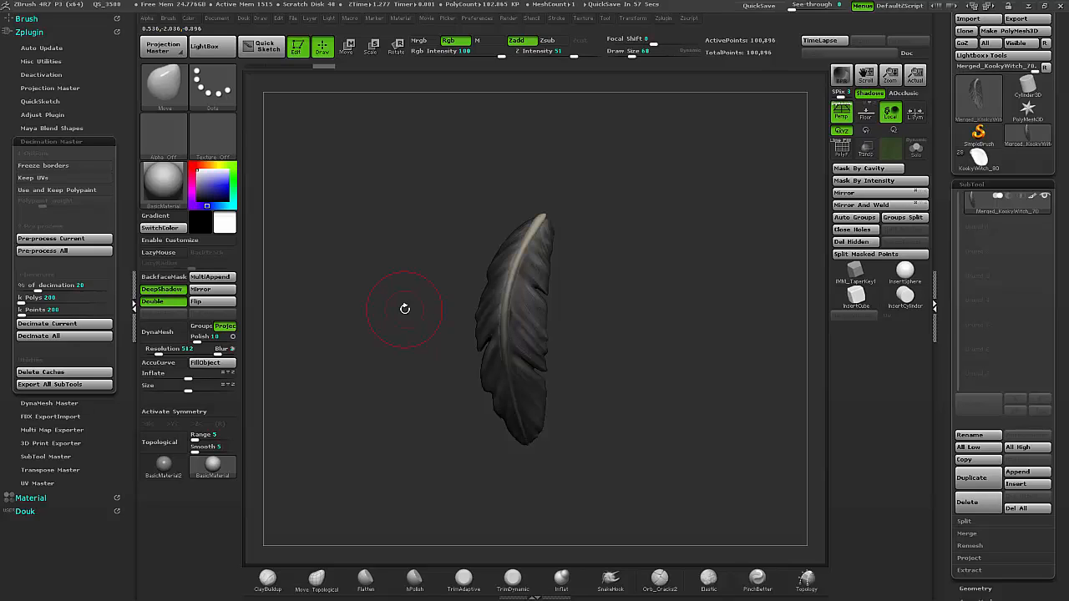
mouse_move(371, 337)
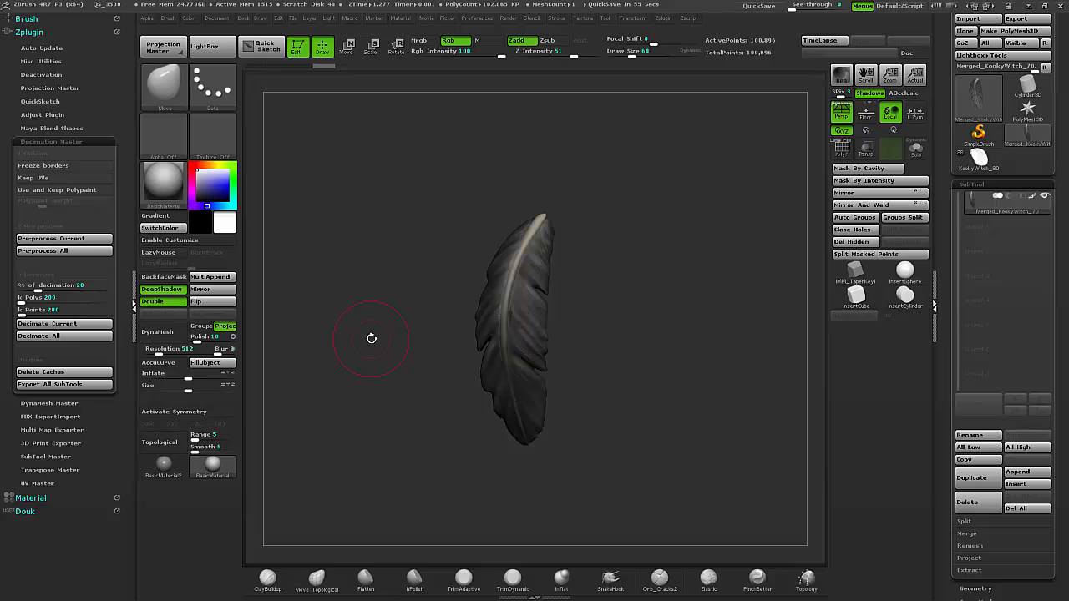
mouse_move(397, 384)
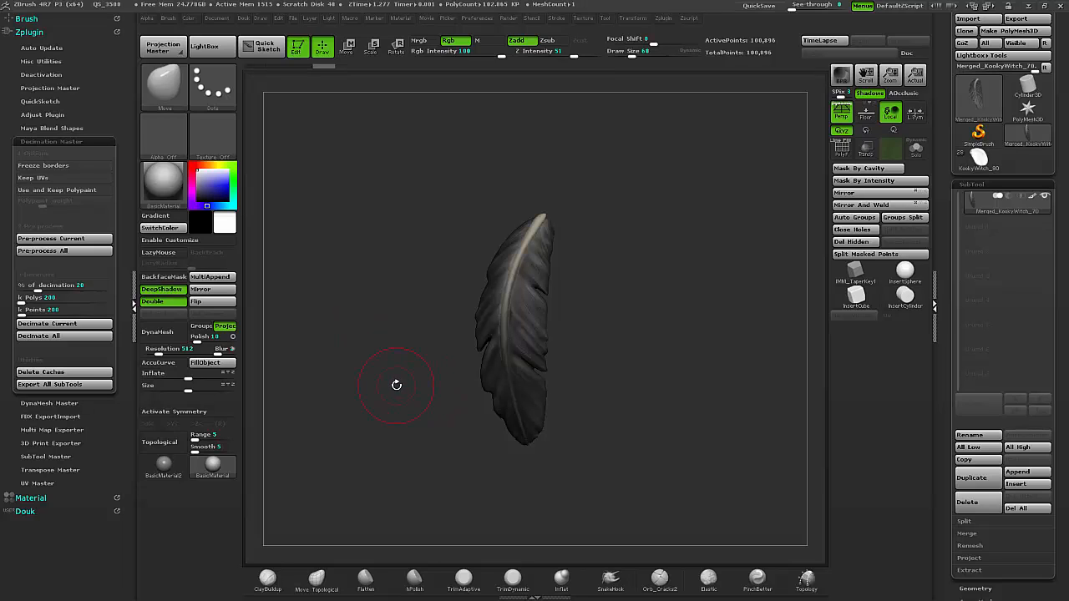
mouse_move(354, 371)
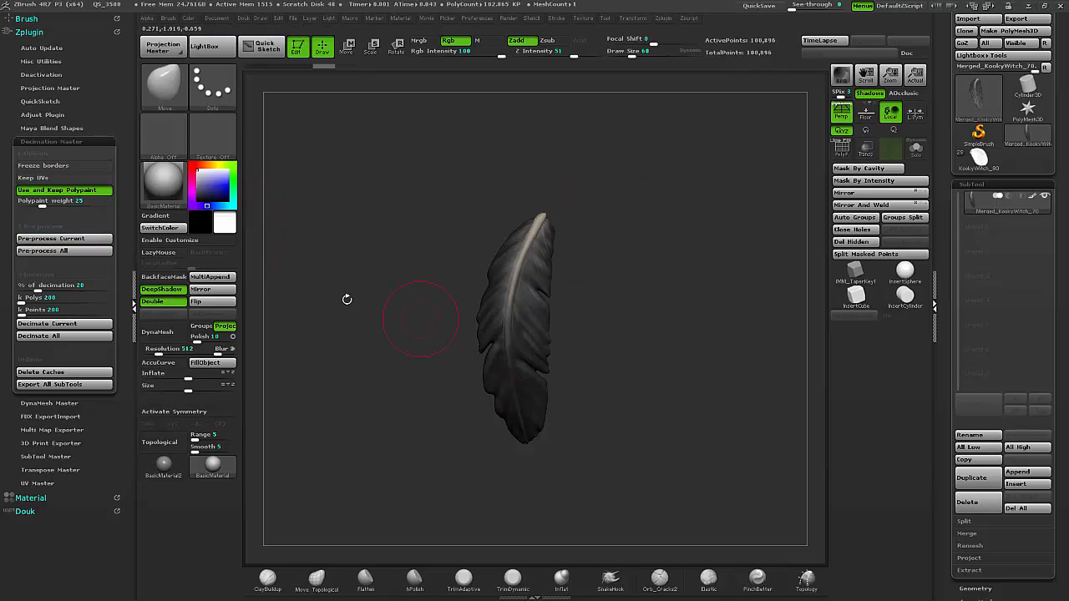
mouse_move(50, 239)
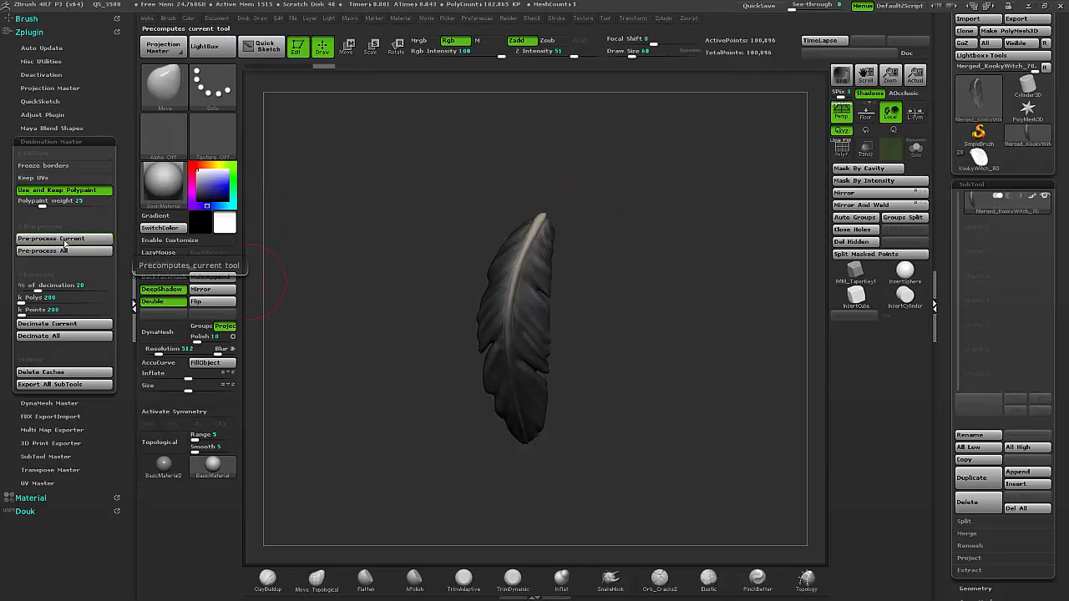
Pre-process the feather, then decimate it and all visible parts, keeping its purple polypaint.
left_click(50, 238)
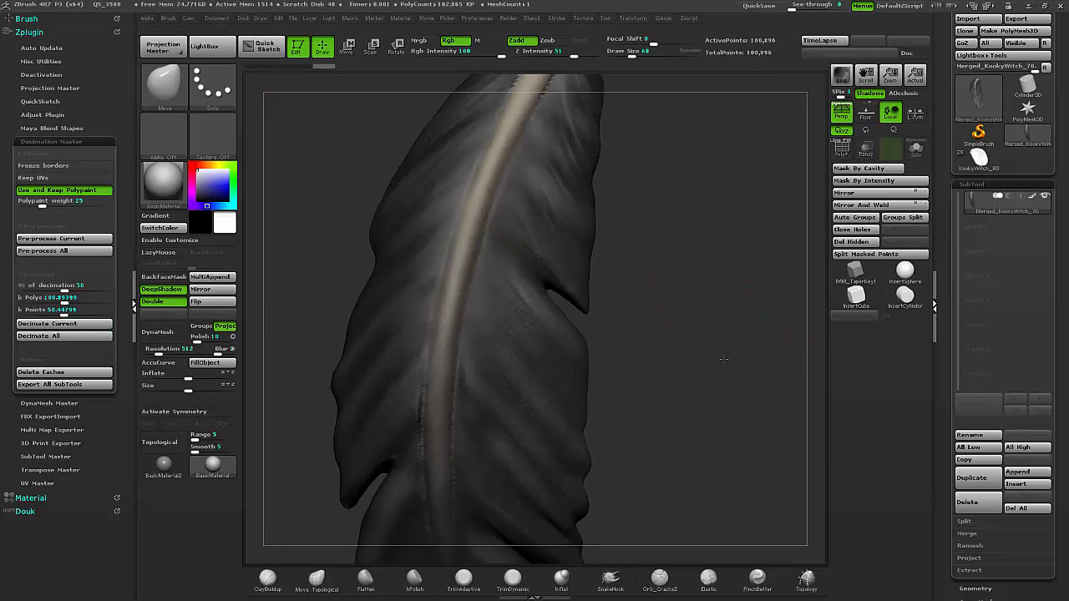
left_click(38, 335)
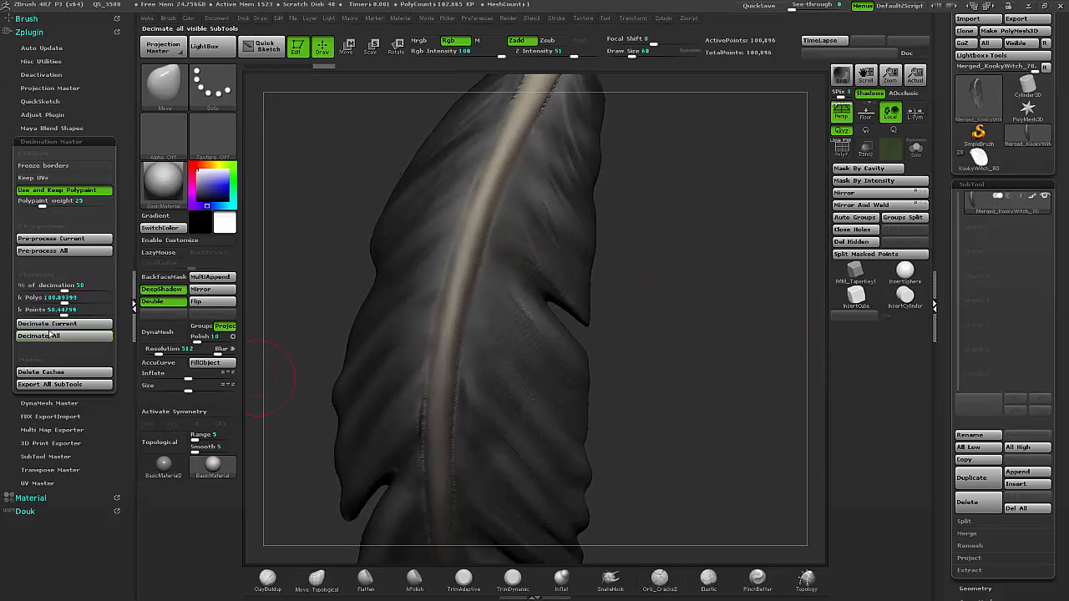
left_click(63, 335)
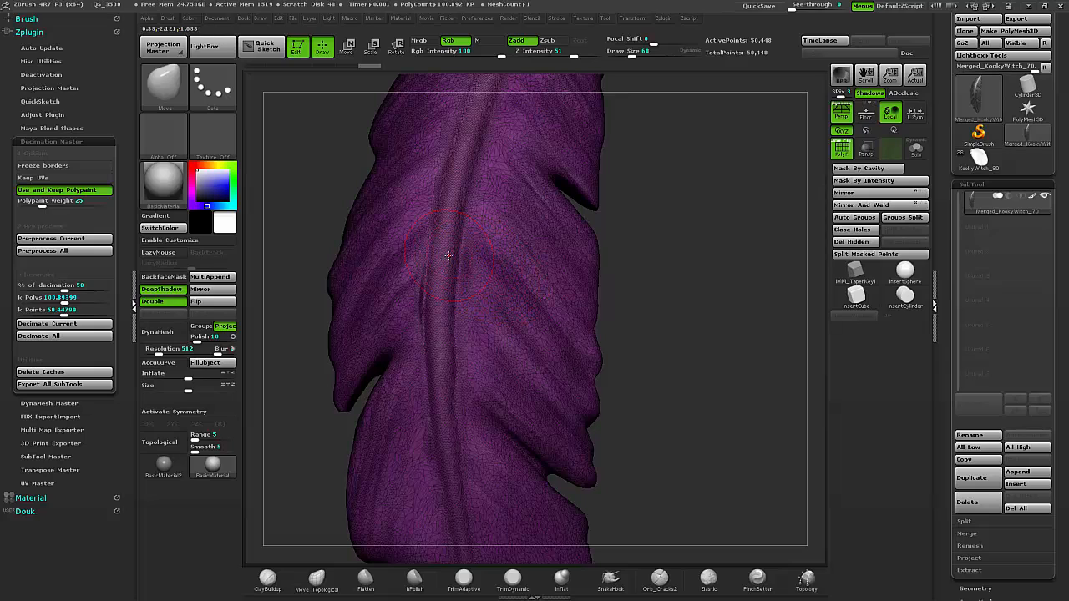
mouse_move(505, 164)
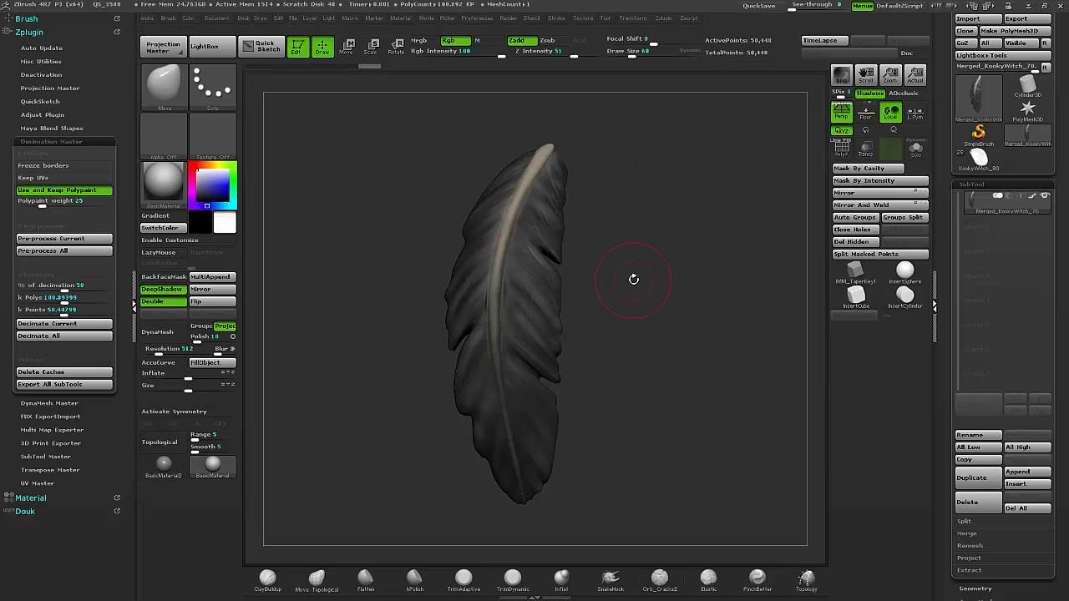
mouse_move(373, 279)
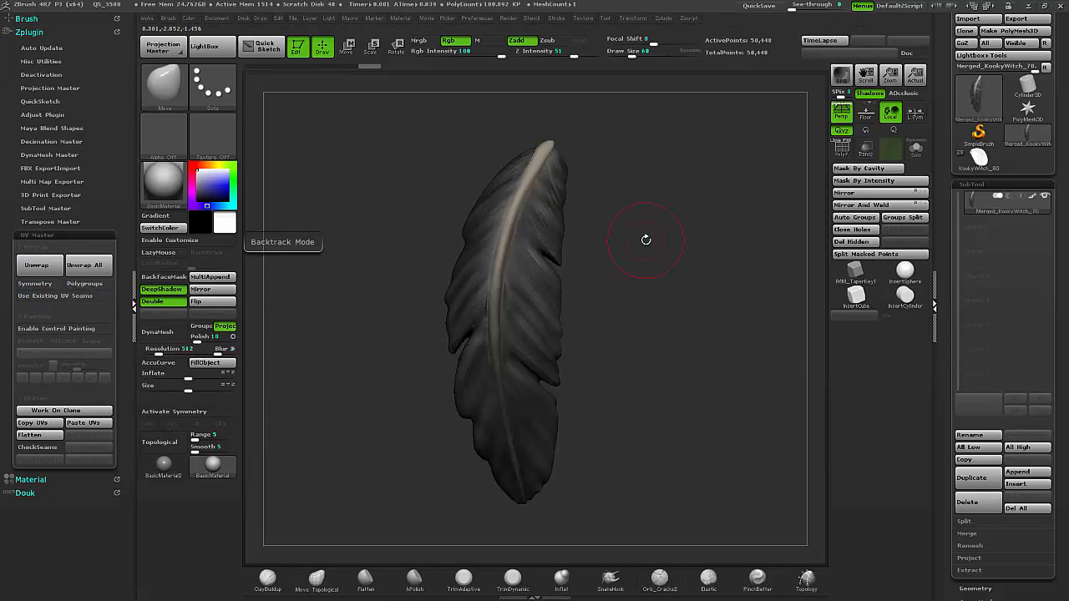
Orbit the decimated feather edge-on and back to an upright front view to check its detail.
left_click_drag(645, 240, 605, 220)
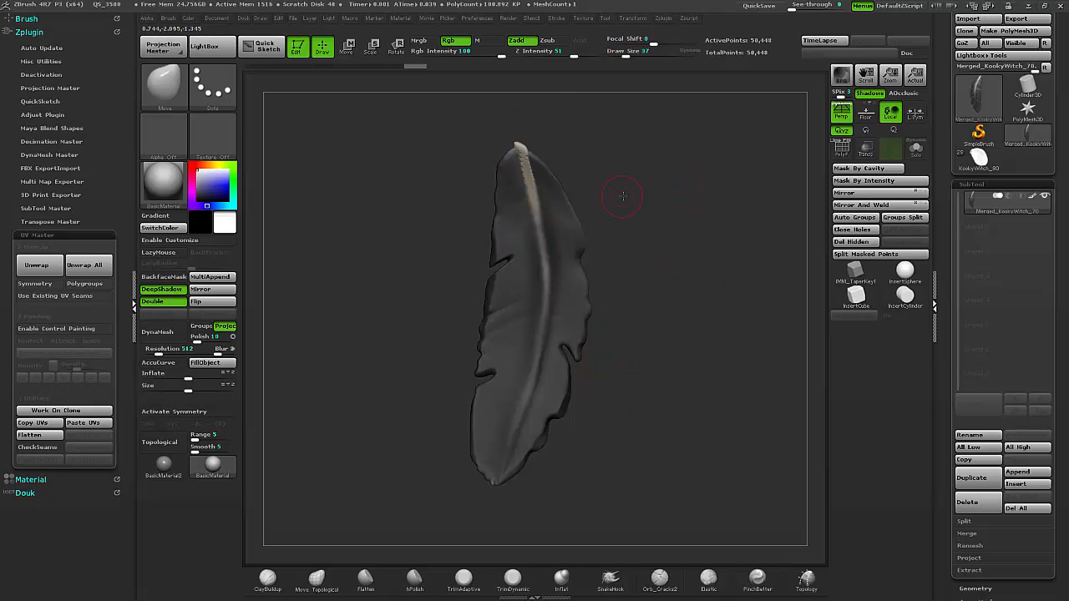
left_click_drag(621, 197, 692, 244)
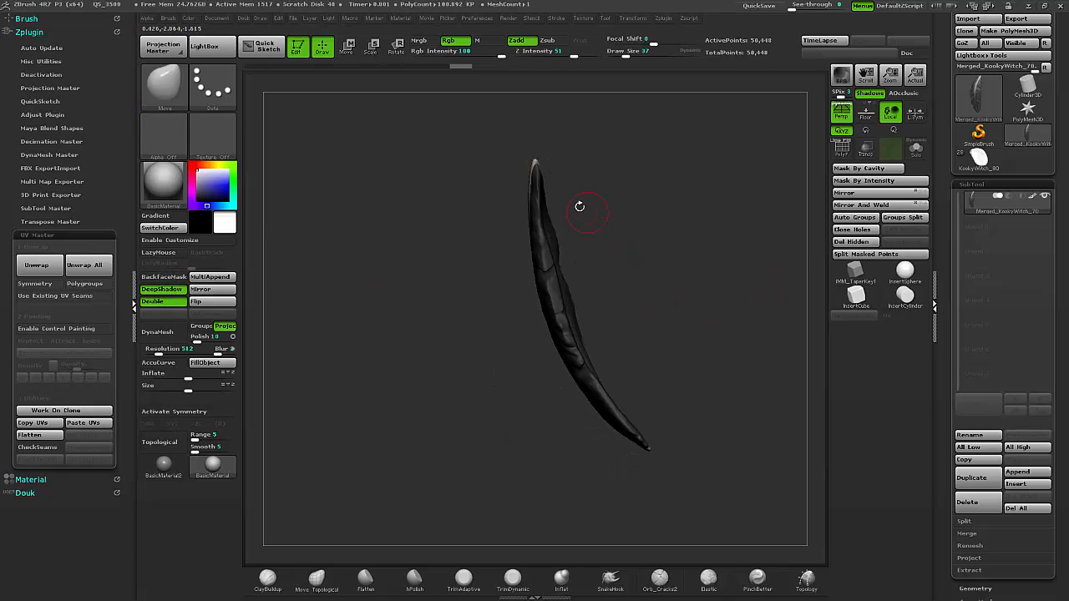
left_click_drag(578, 207, 572, 224)
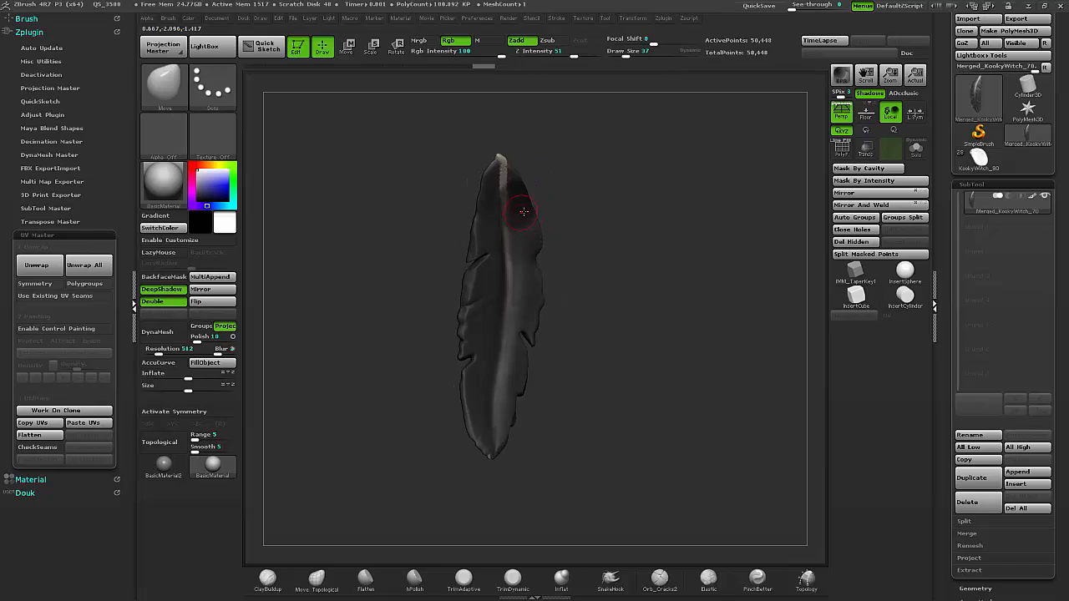
left_click_drag(524, 211, 678, 282)
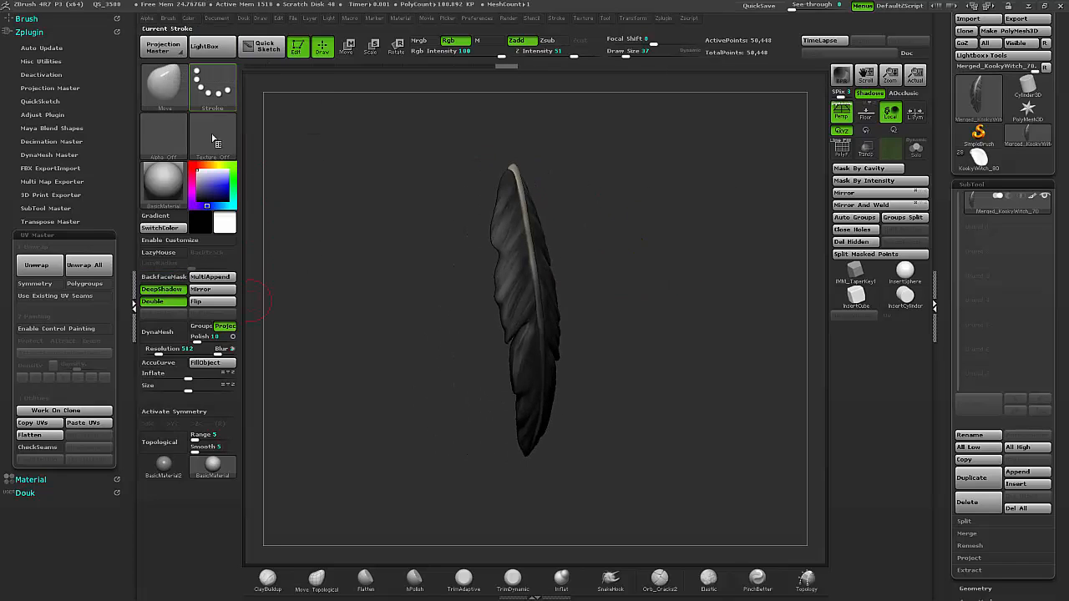
Create an InsertMesh brush from the feather and view its new green textured surface at an angle.
left_click(167, 17)
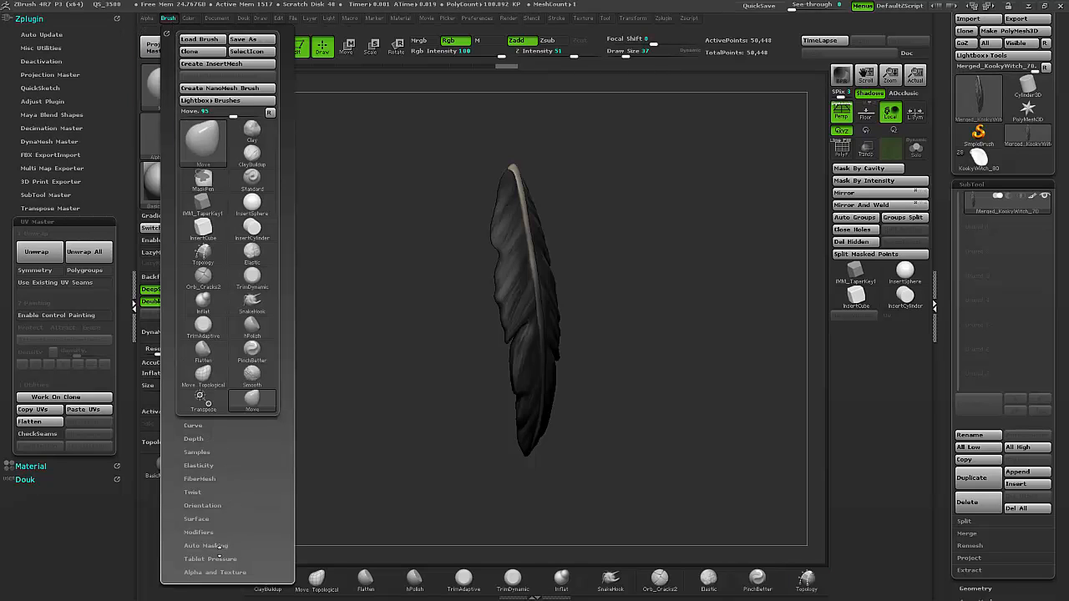
left_click(205, 545)
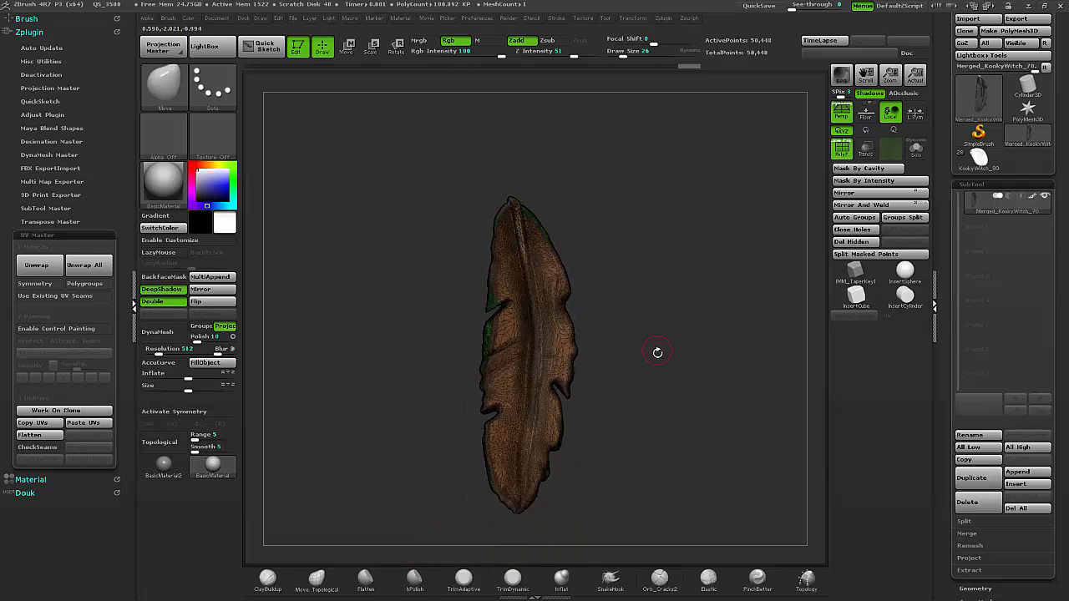
left_click_drag(658, 353, 651, 301)
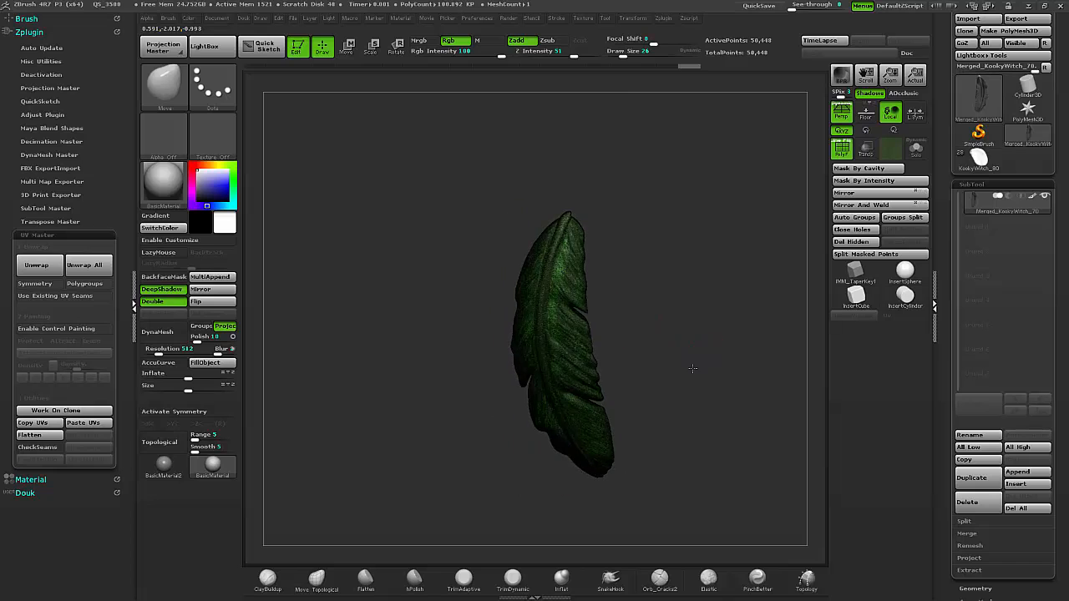
left_click_drag(691, 369, 638, 406)
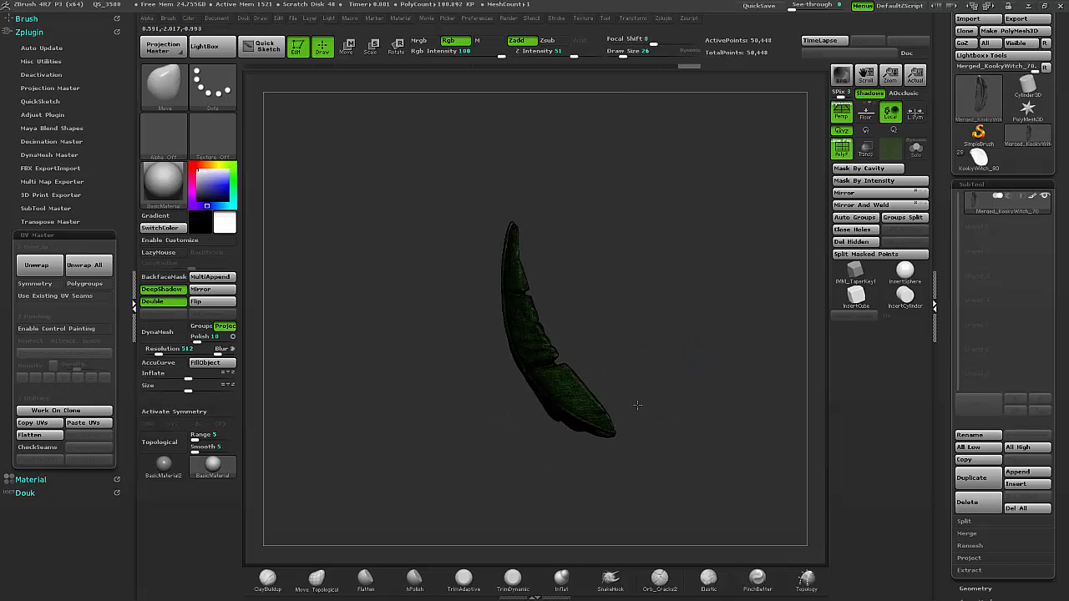
left_click_drag(638, 406, 585, 443)
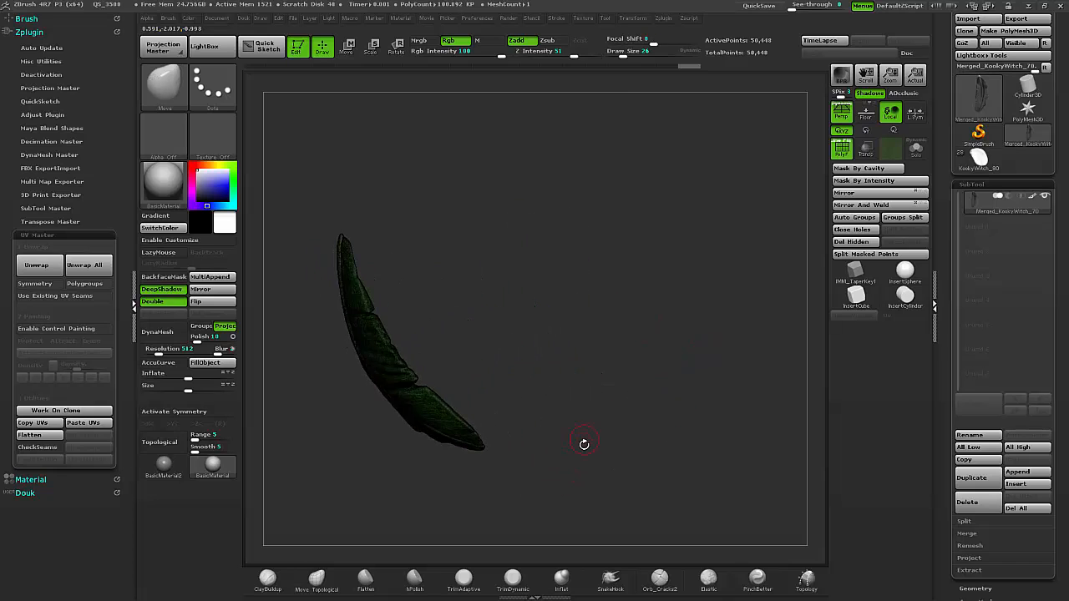
left_click_drag(585, 444, 550, 437)
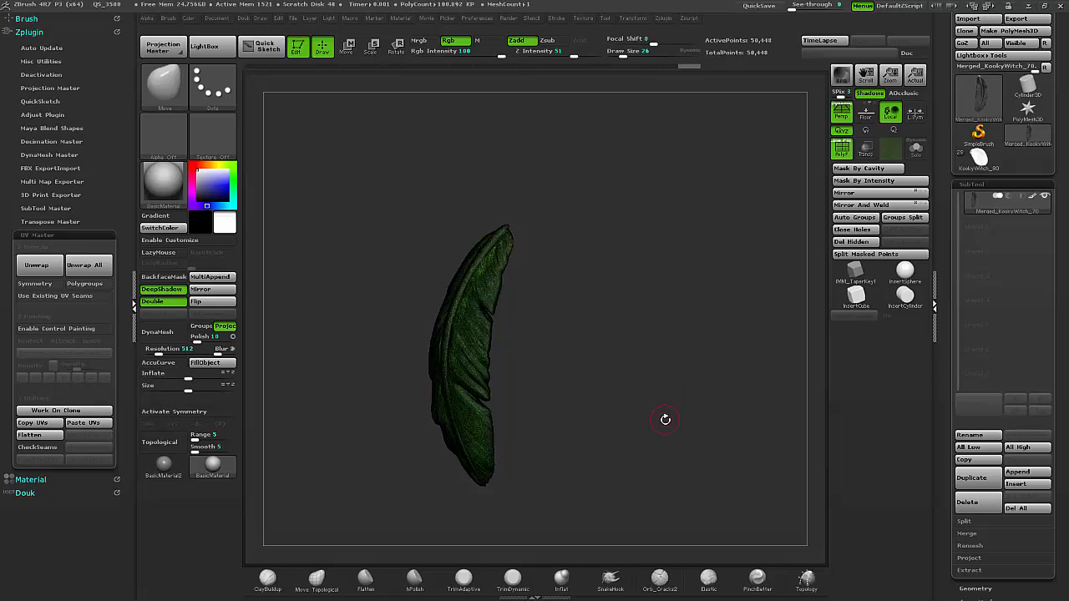
mouse_move(657, 424)
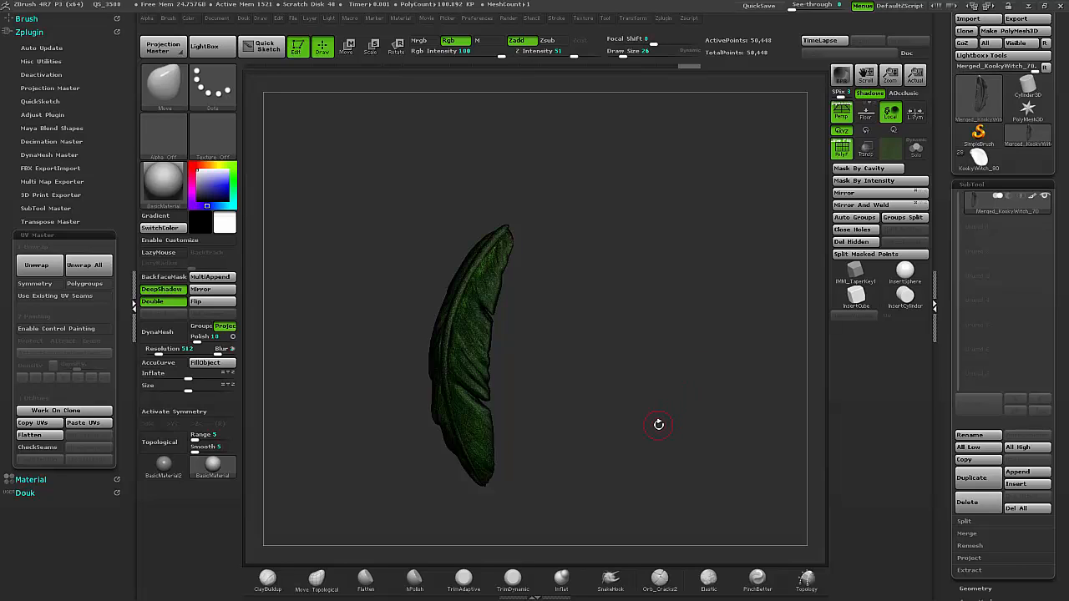
left_click_drag(658, 424, 498, 232)
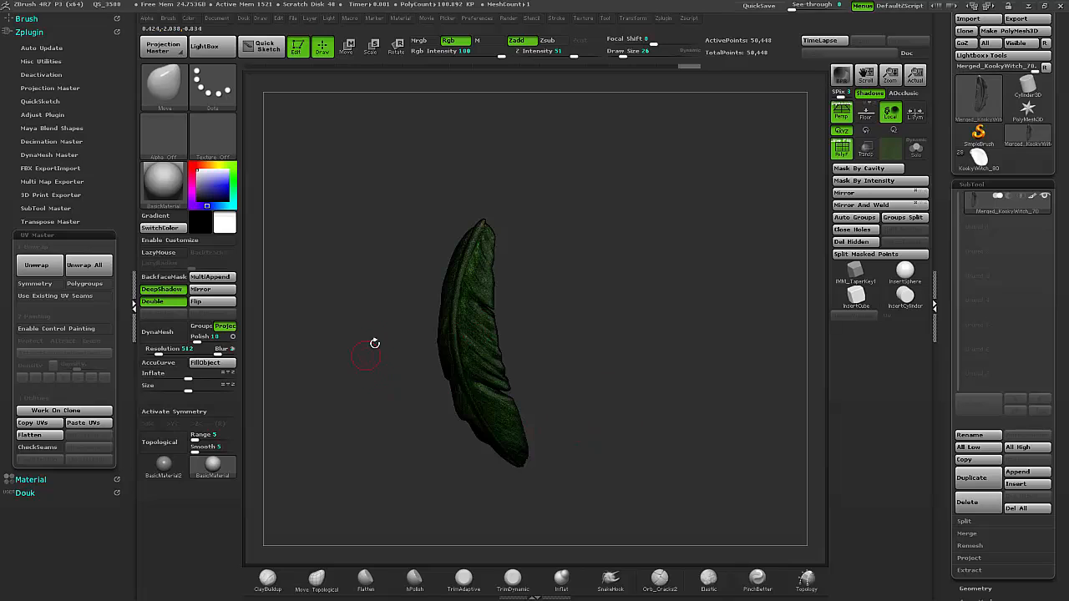
mouse_move(538, 396)
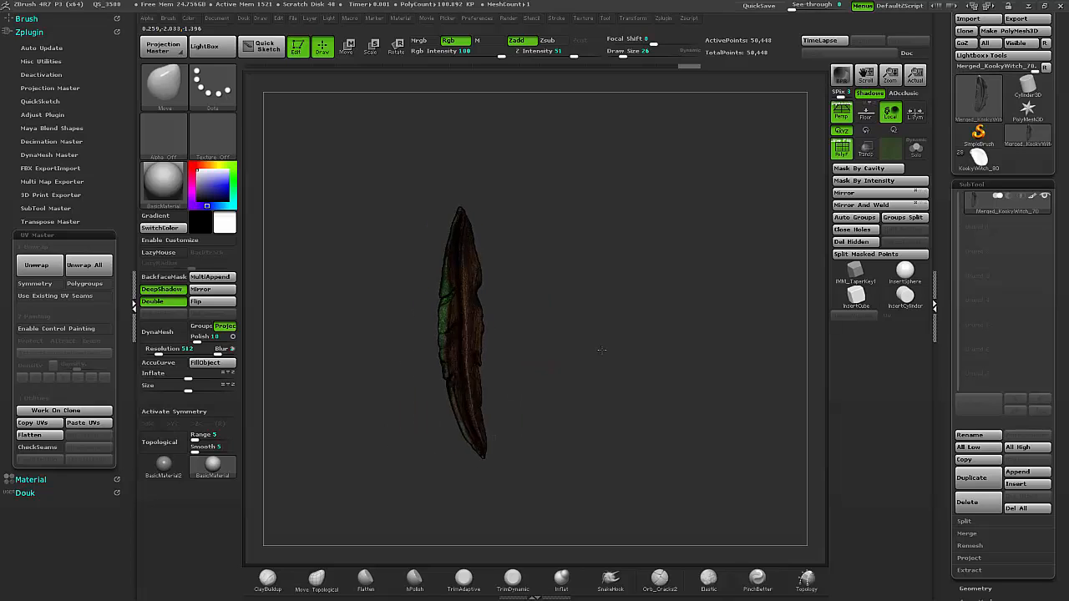
mouse_move(87, 284)
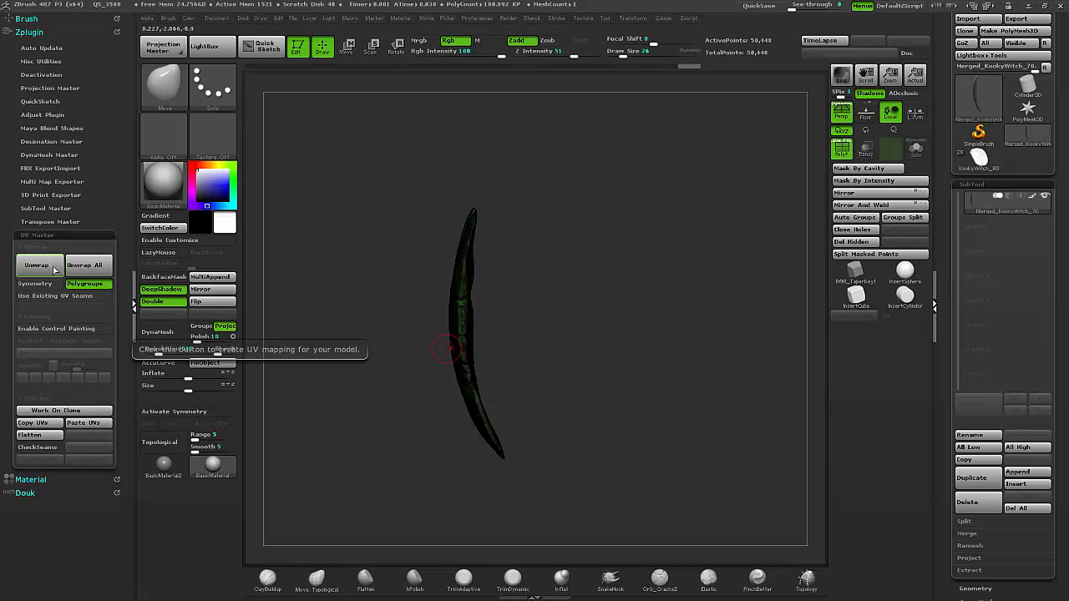
Unwrap the decimated feather in UV Master to generate its UV coordinates.
left_click(36, 264)
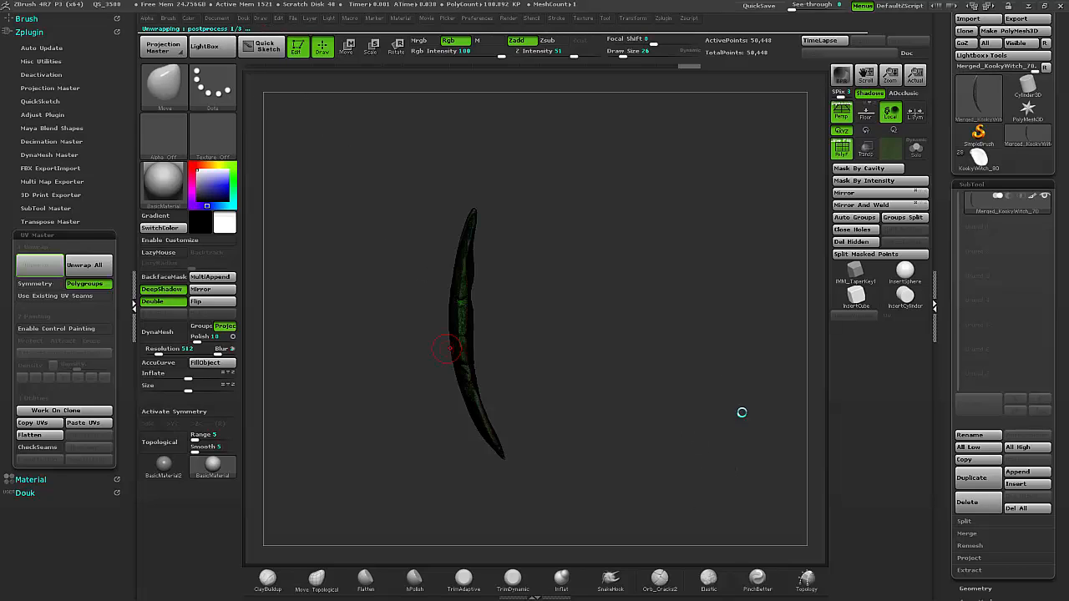
left_click(38, 264)
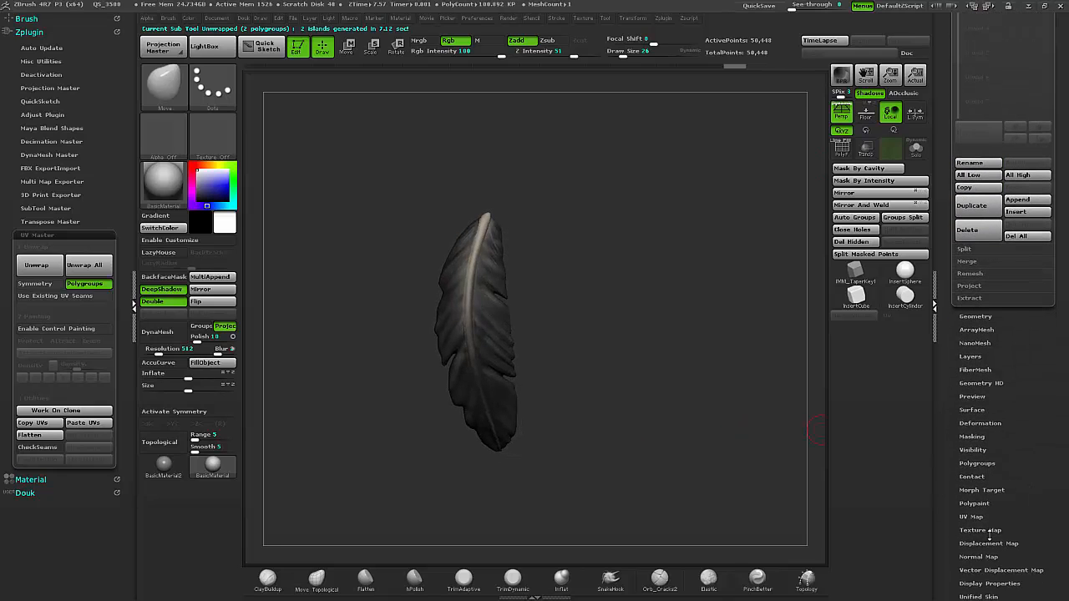
Bake a 2048 texture map from the feather's polypaint and display it on the surface.
left_click(981, 531)
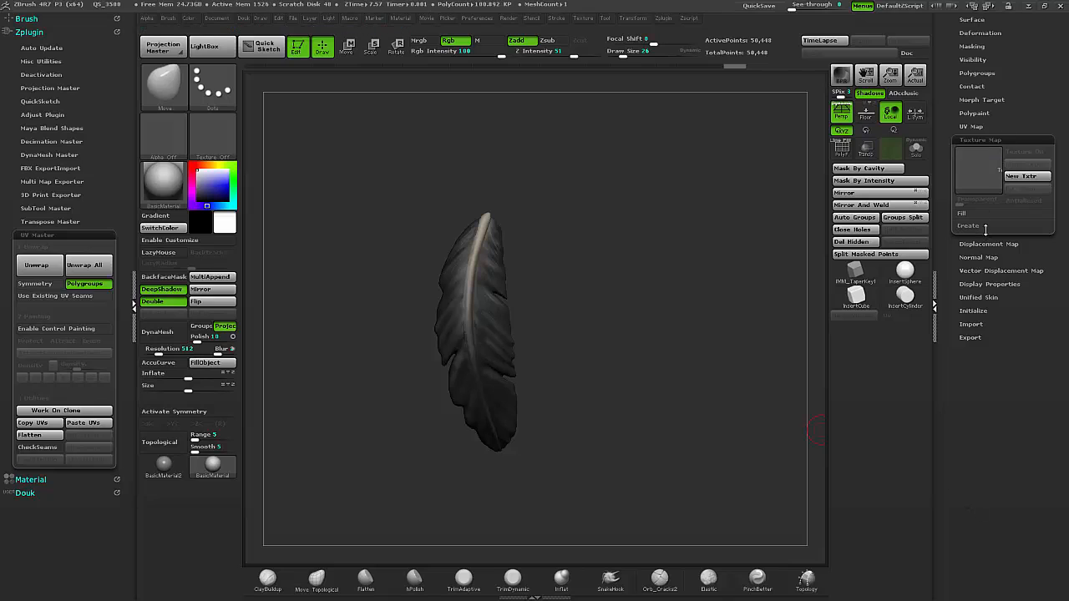
left_click(969, 226)
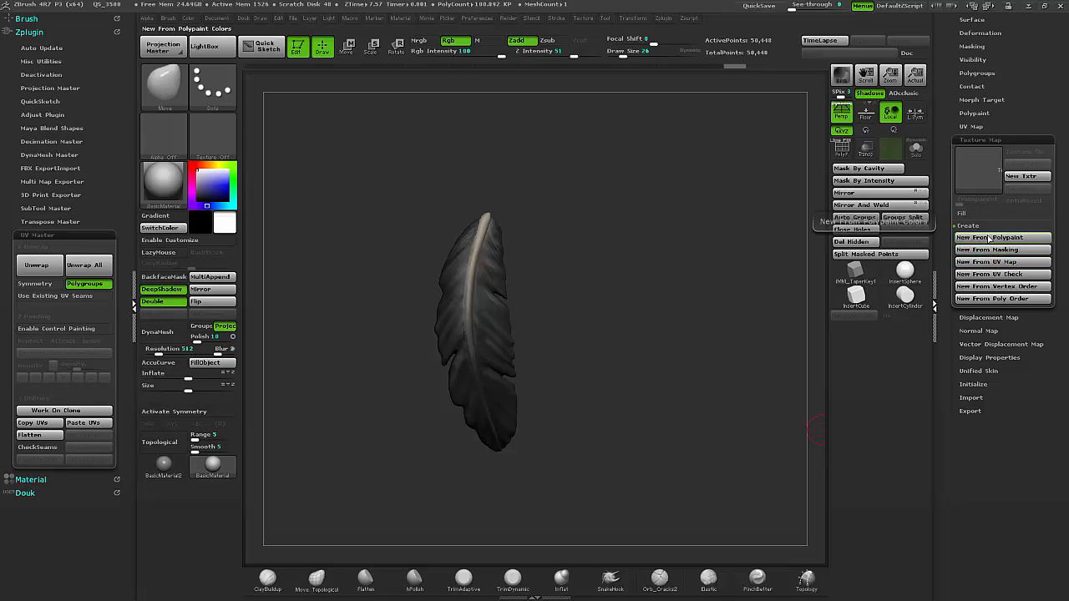
left_click(988, 237)
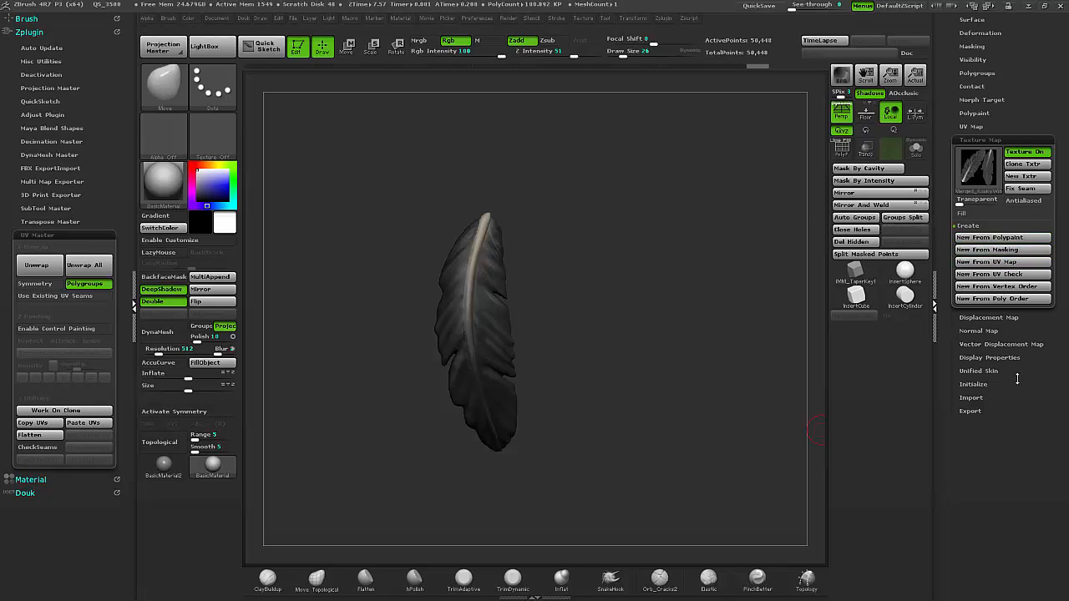
mouse_move(976, 167)
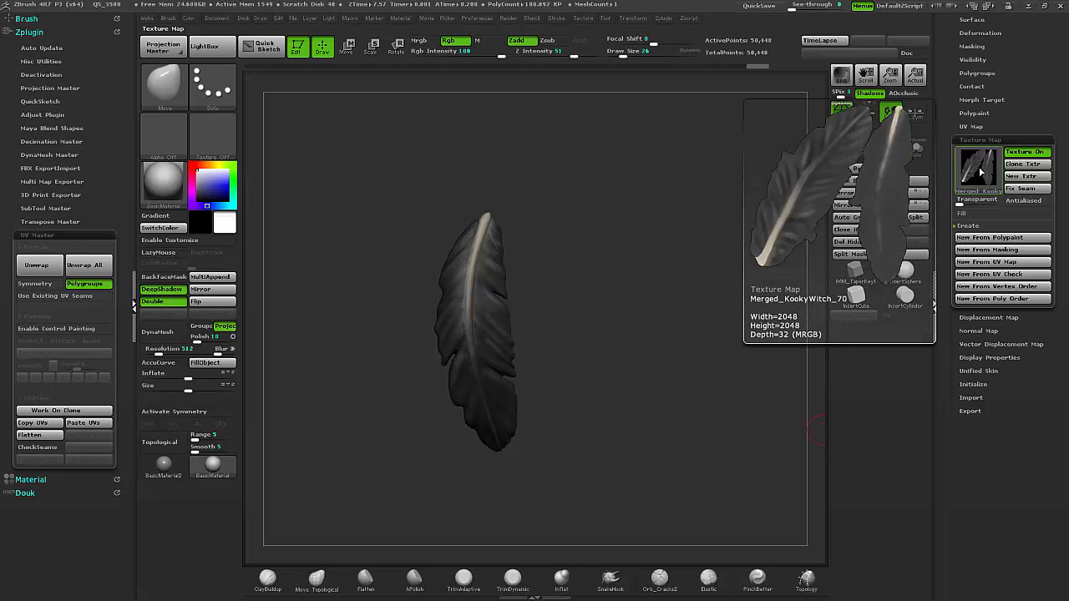
left_click(976, 170)
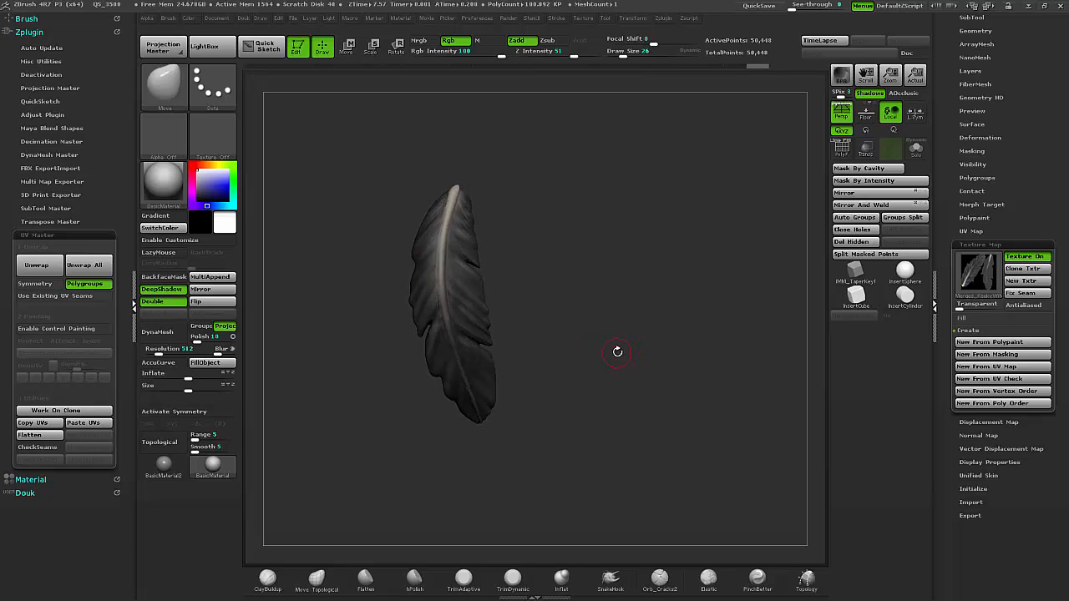
Check the feather from another side and save it as a tool.
left_click_drag(617, 351, 571, 471)
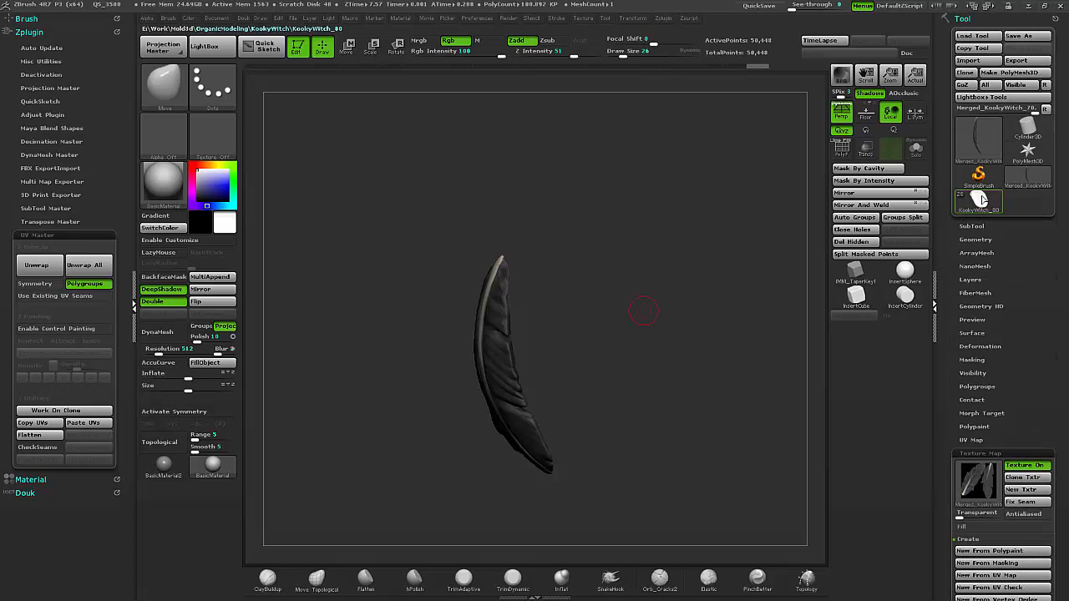
left_click(977, 200)
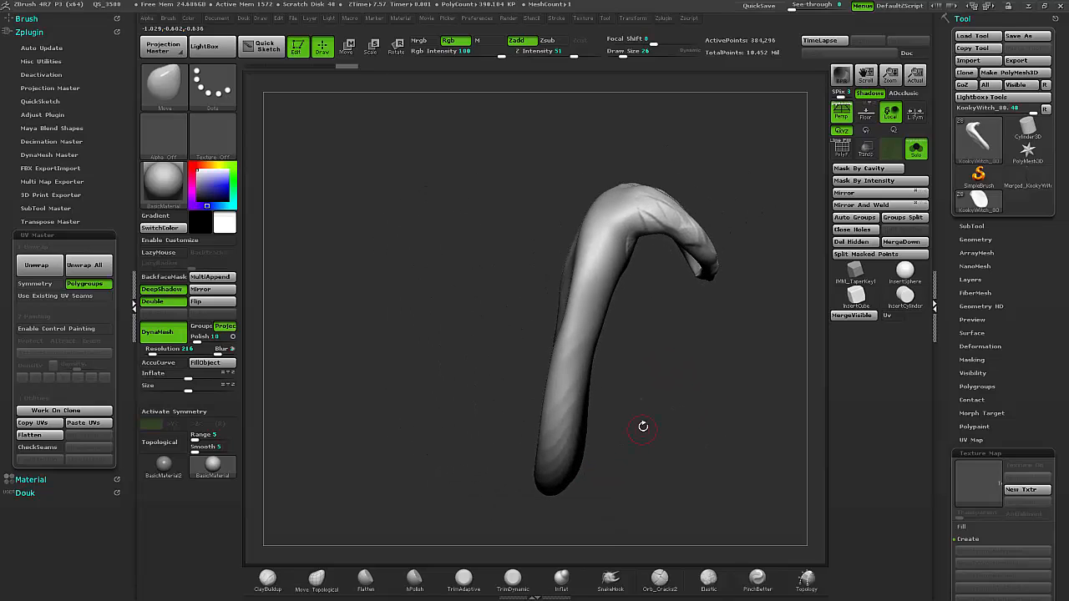
Reselect the feather tool and draw it into the canvas at a larger, upright size.
left_click_drag(641, 427, 681, 378)
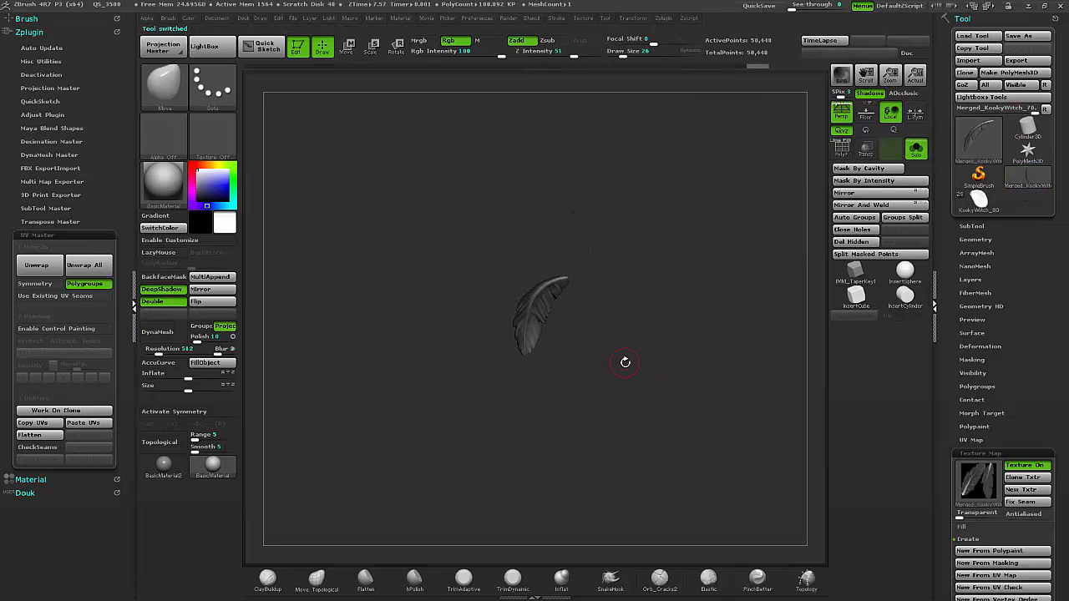
left_click_drag(624, 363, 611, 384)
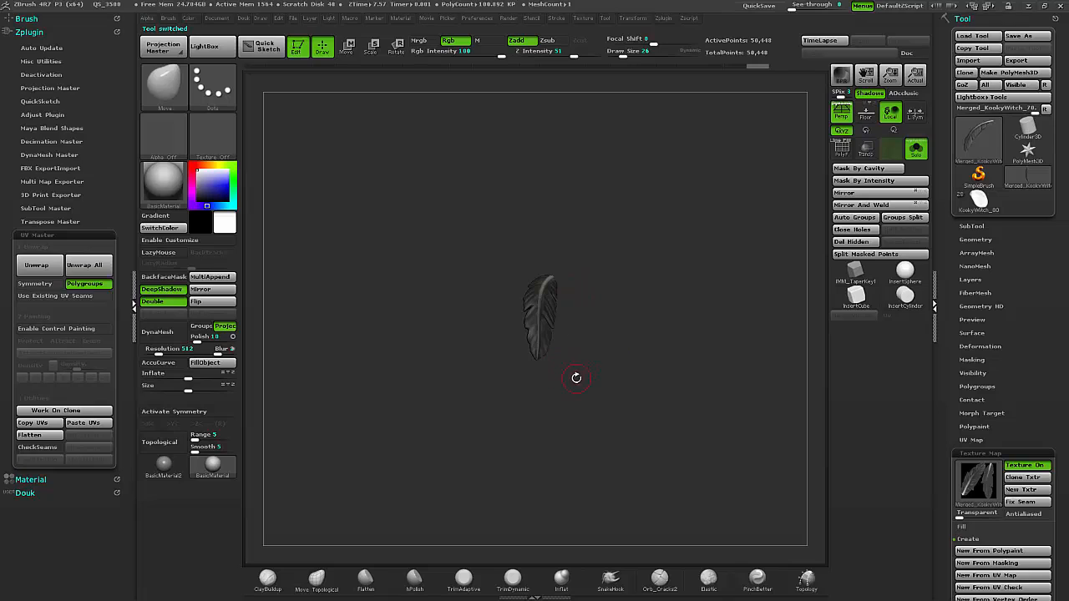
left_click_drag(576, 377, 623, 377)
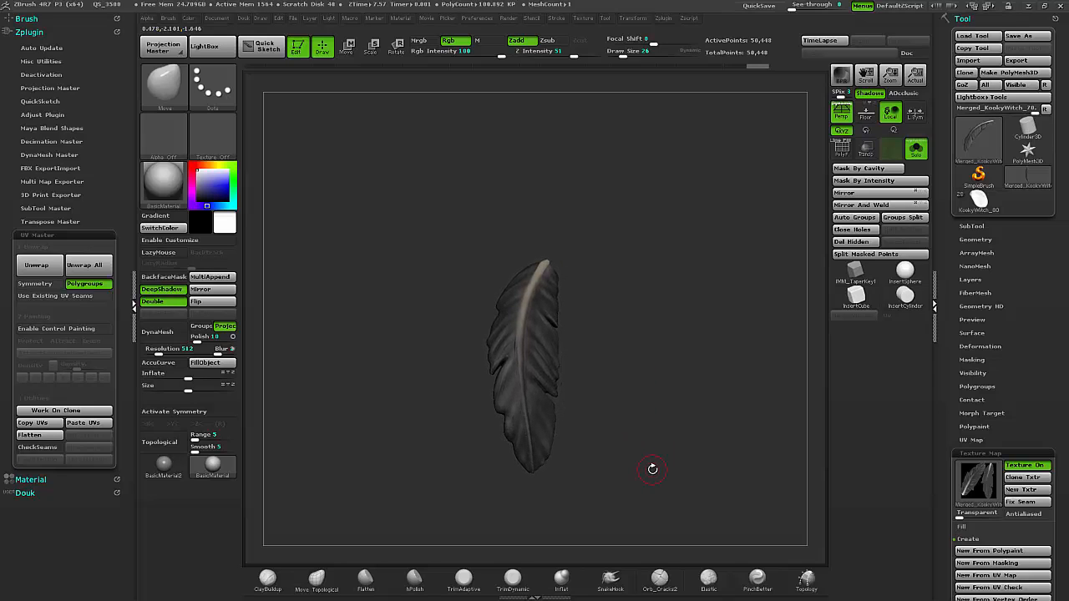
left_click_drag(651, 469, 599, 417)
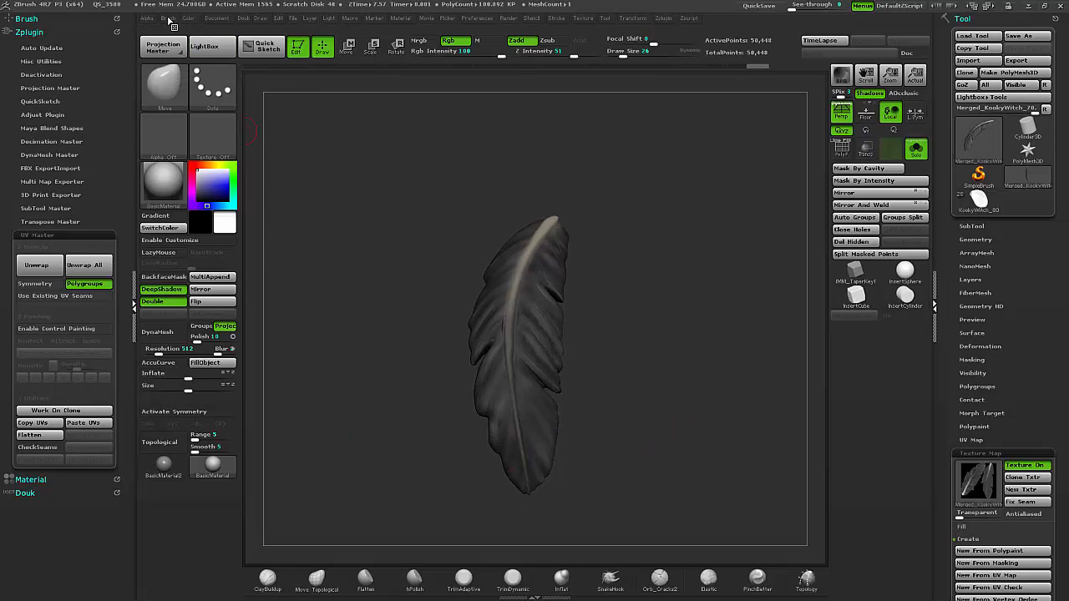
Make an InsertMesh brush from the textured feather via the Brush palette.
left_click(167, 17)
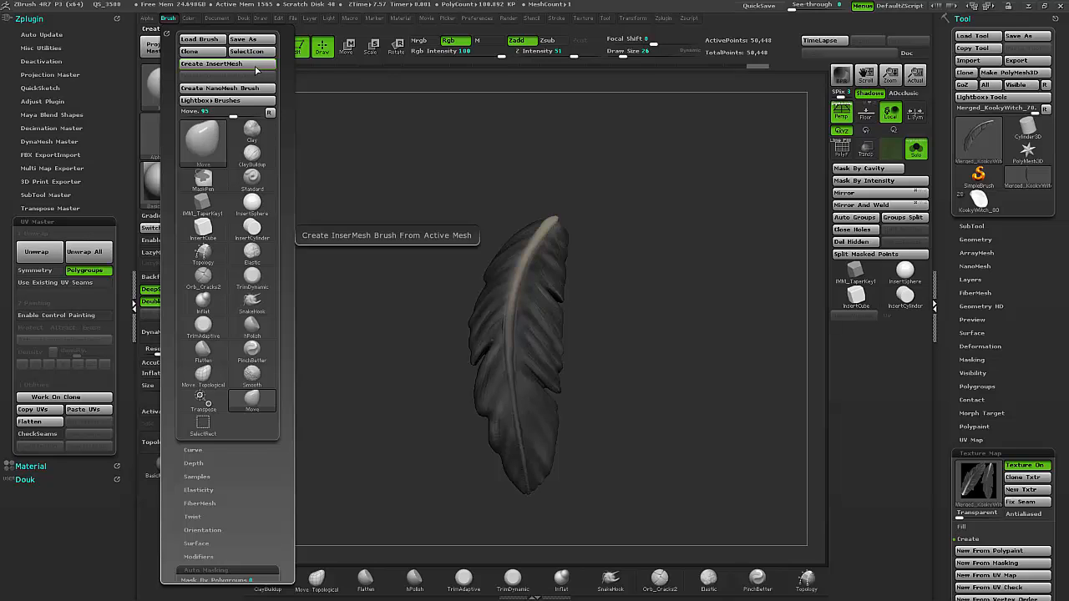
left_click(210, 64)
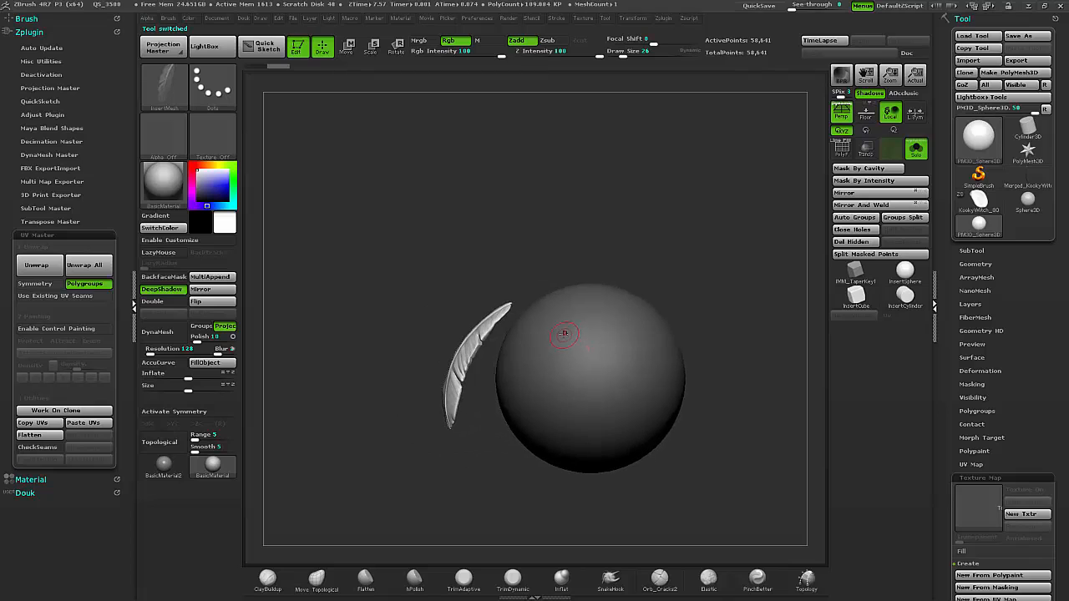
Stroke feathers onto the test sphere and enable Texture On so they show dark.
left_click_drag(564, 334, 591, 409)
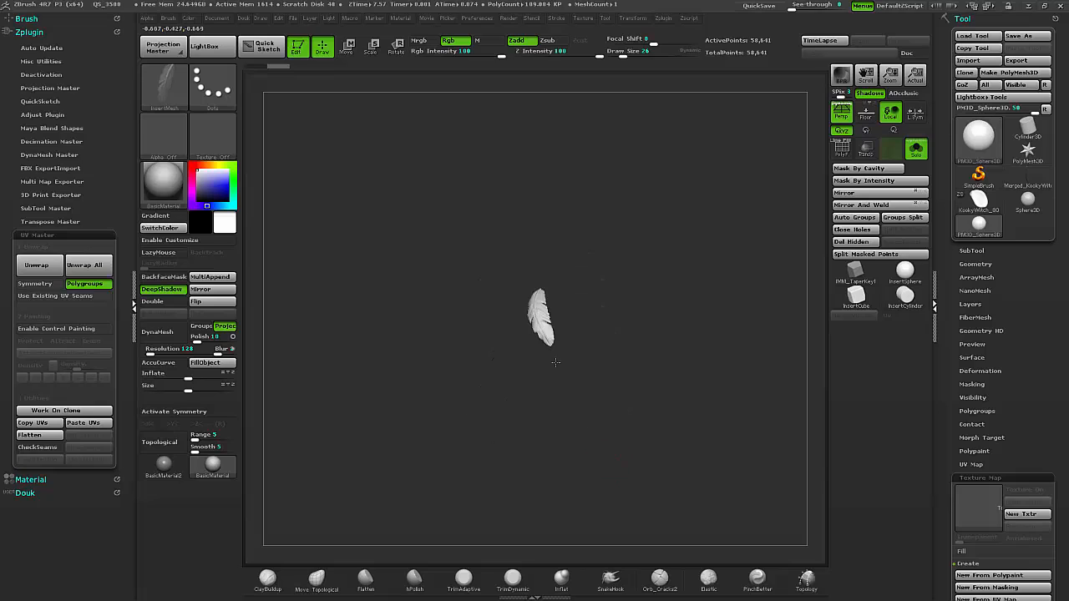
left_click(989, 574)
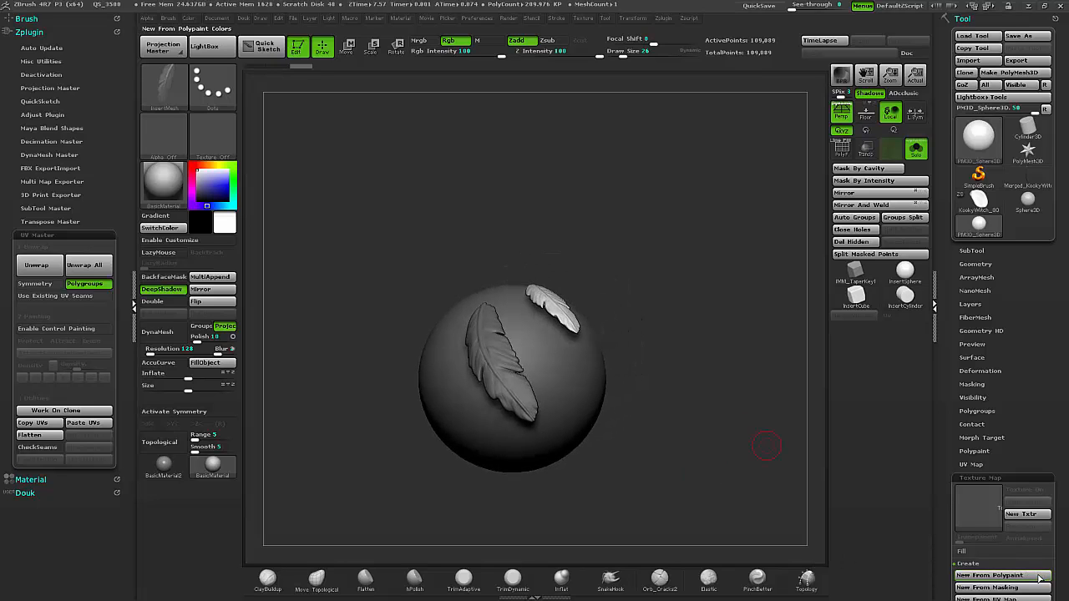
left_click(989, 575)
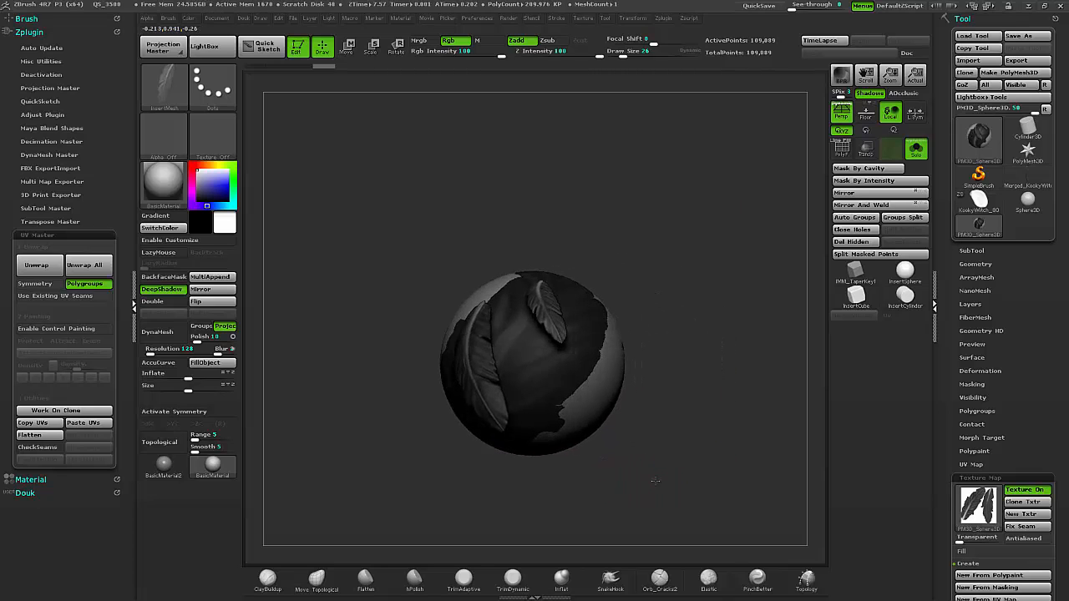
Insert a cluster of large curved feathers on top of the dark sphere.
left_click_drag(535, 364, 641, 378)
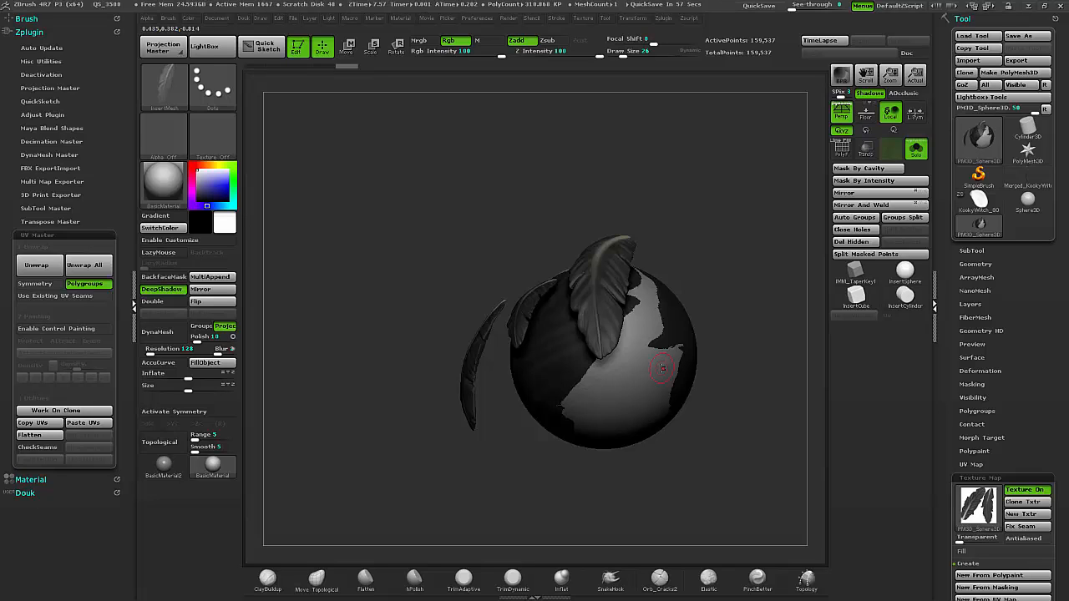
left_click_drag(662, 367, 574, 301)
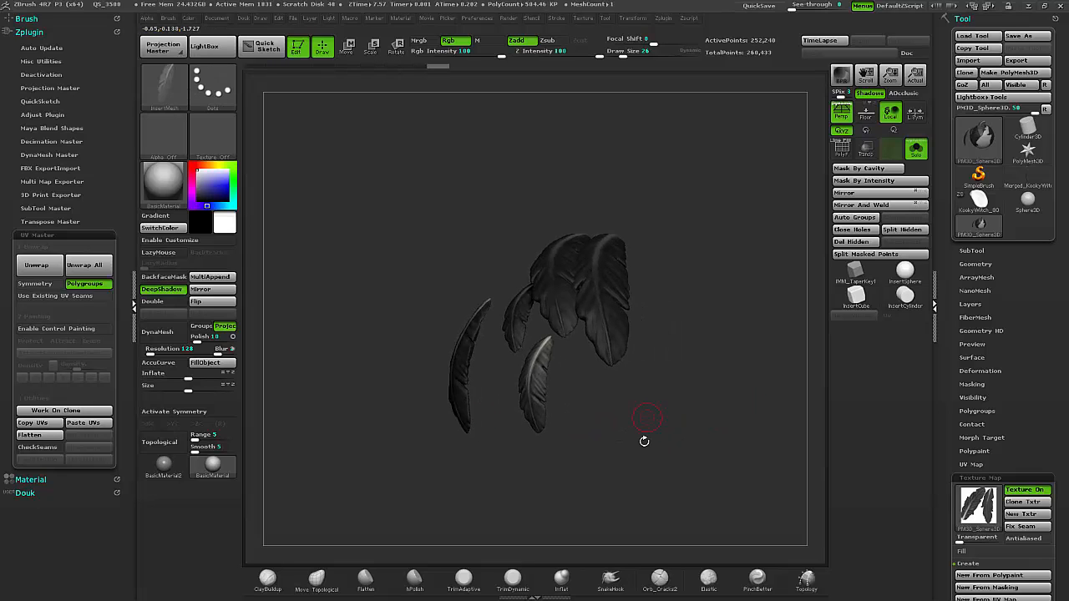
left_click_drag(648, 417, 601, 448)
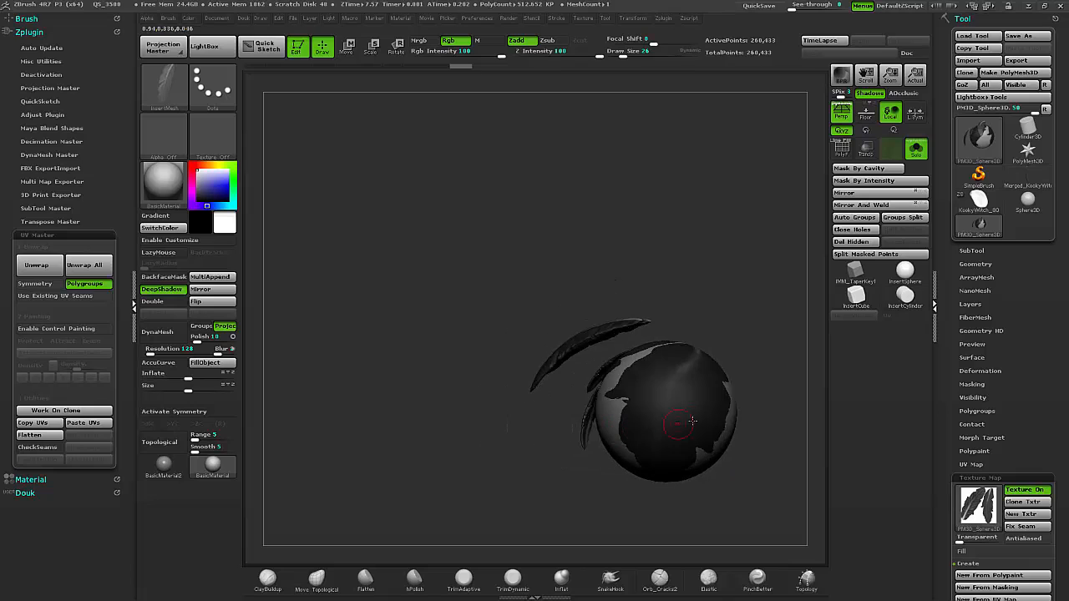
left_click_drag(688, 421, 754, 476)
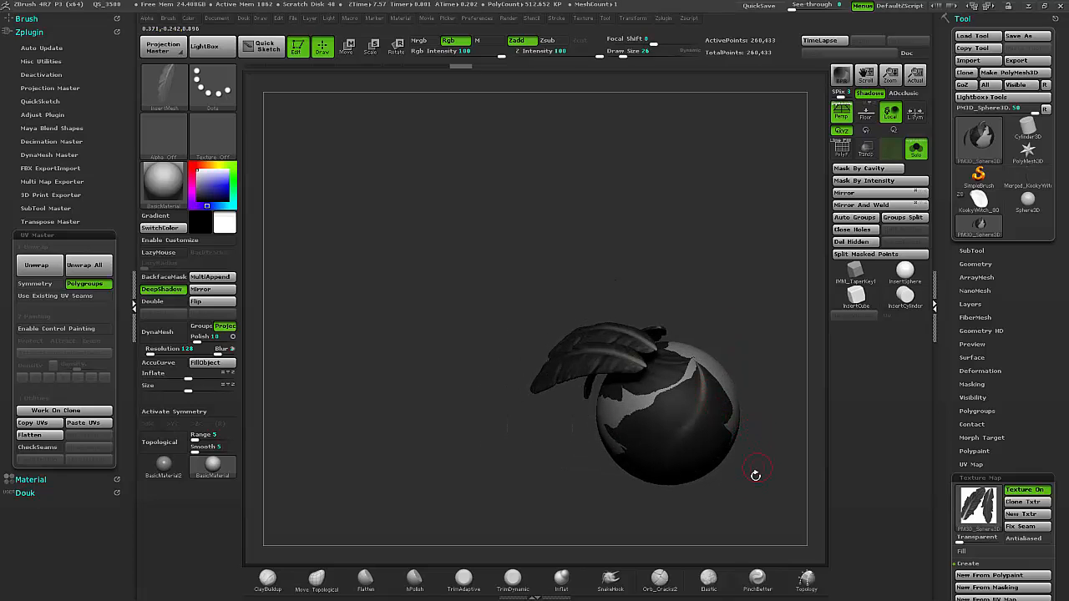
left_click_drag(755, 476, 618, 364)
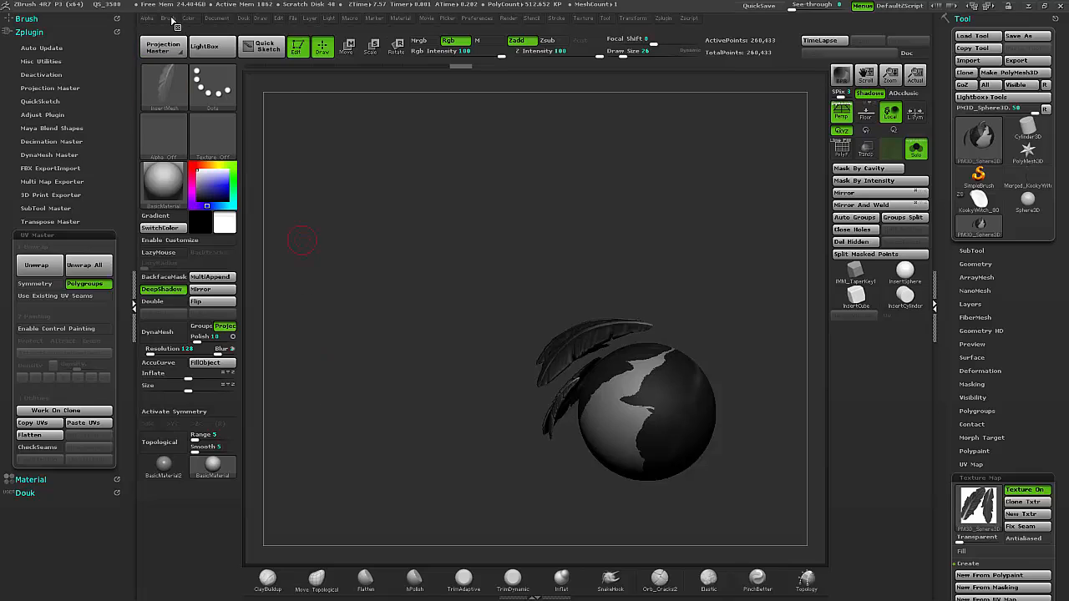
left_click(169, 17)
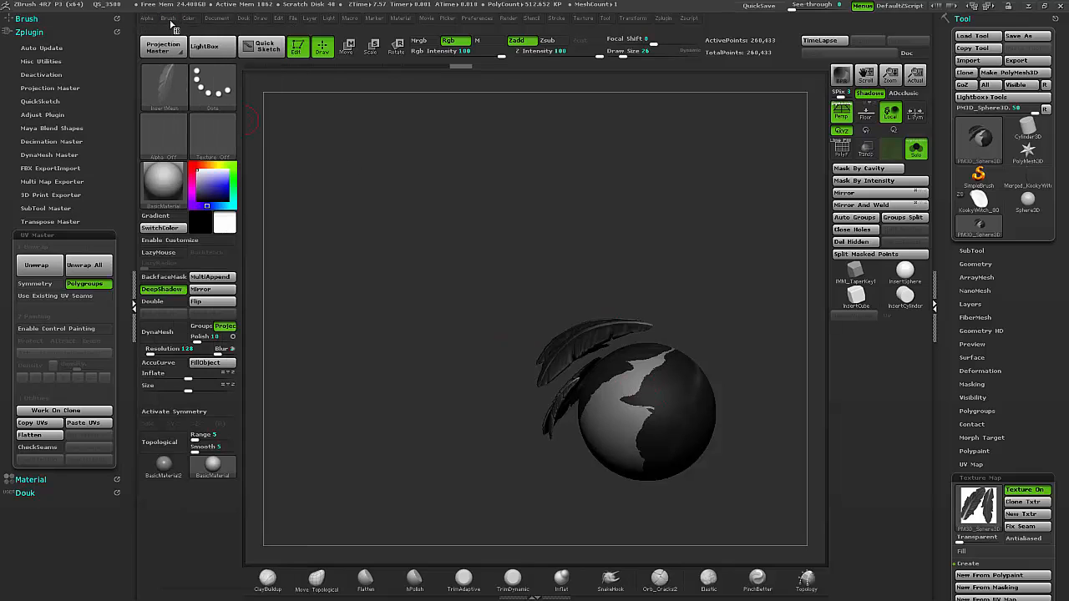
Browse the InsertMesh brushes in the Brush palette lightbox.
left_click(167, 17)
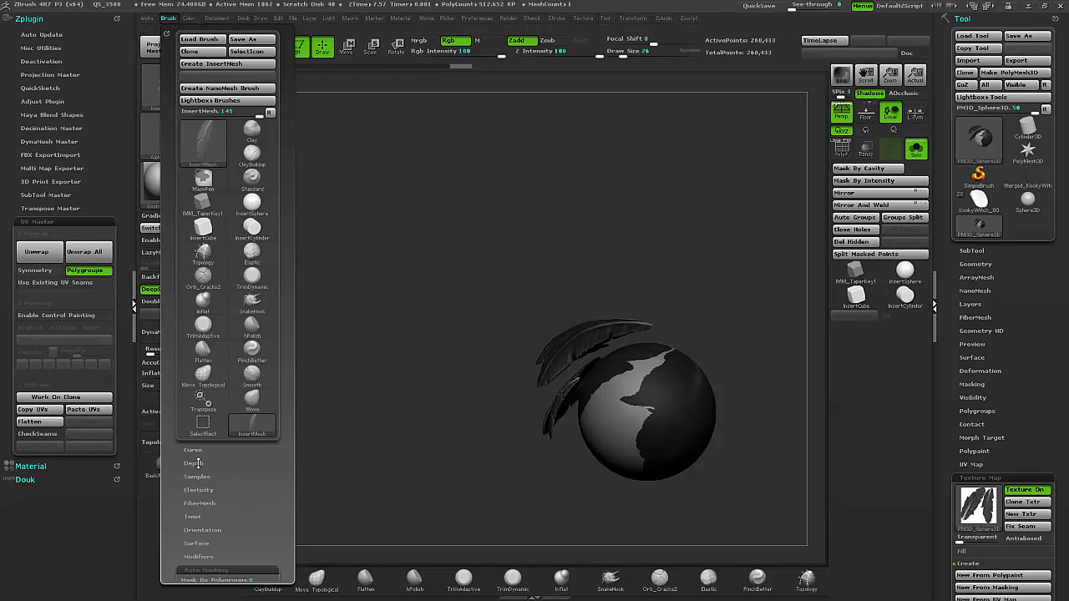
left_click(194, 463)
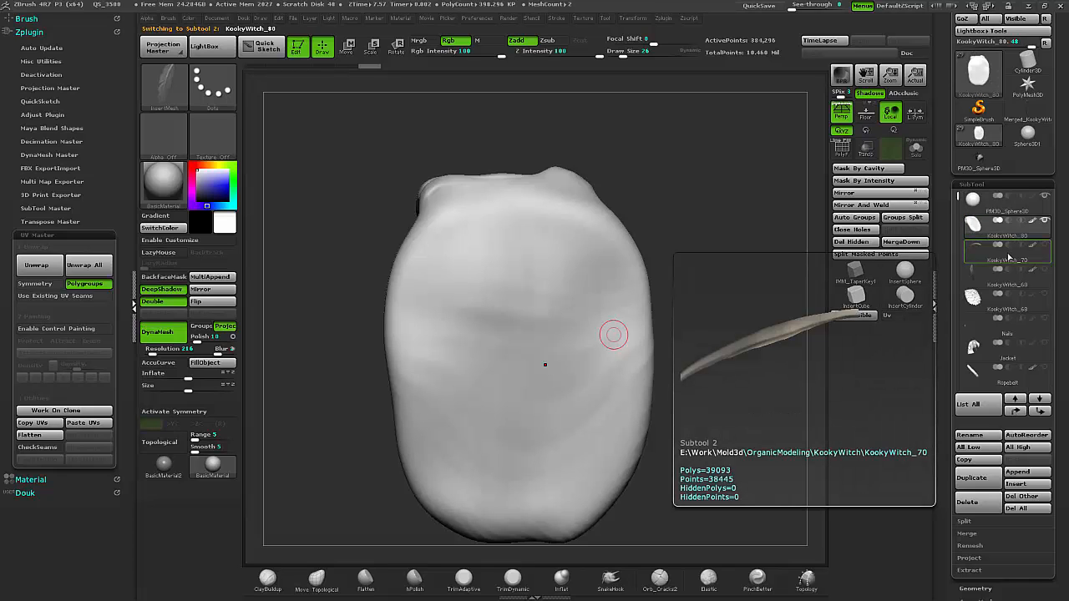
Select the curved feather base subtool so it shows alone on the canvas.
left_click(1005, 225)
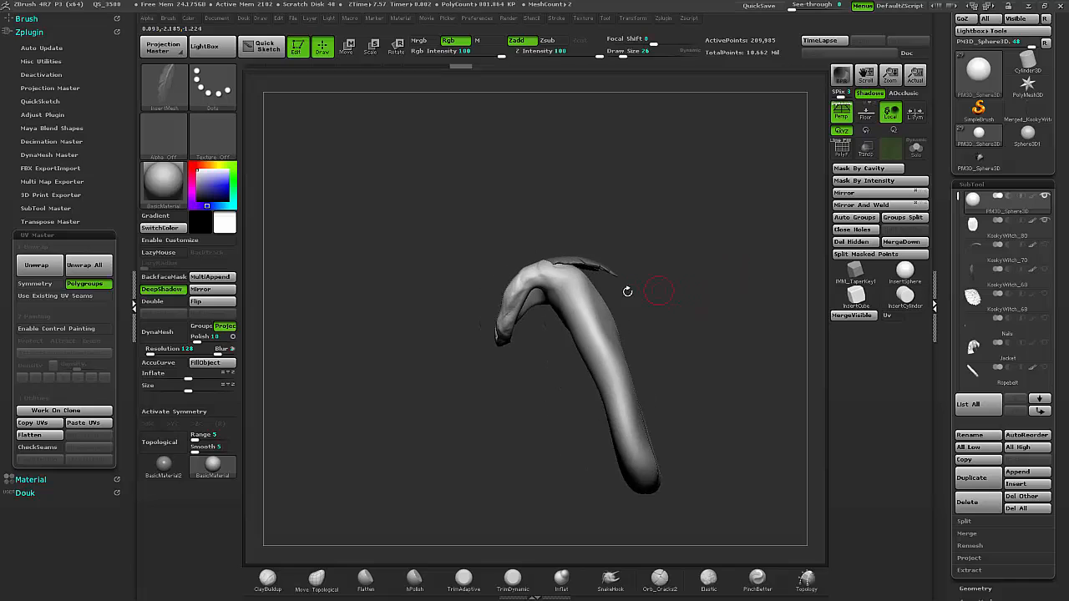
Face the textured feather to the view and create an InsertMesh brush from it.
left_click_drag(659, 288, 560, 251)
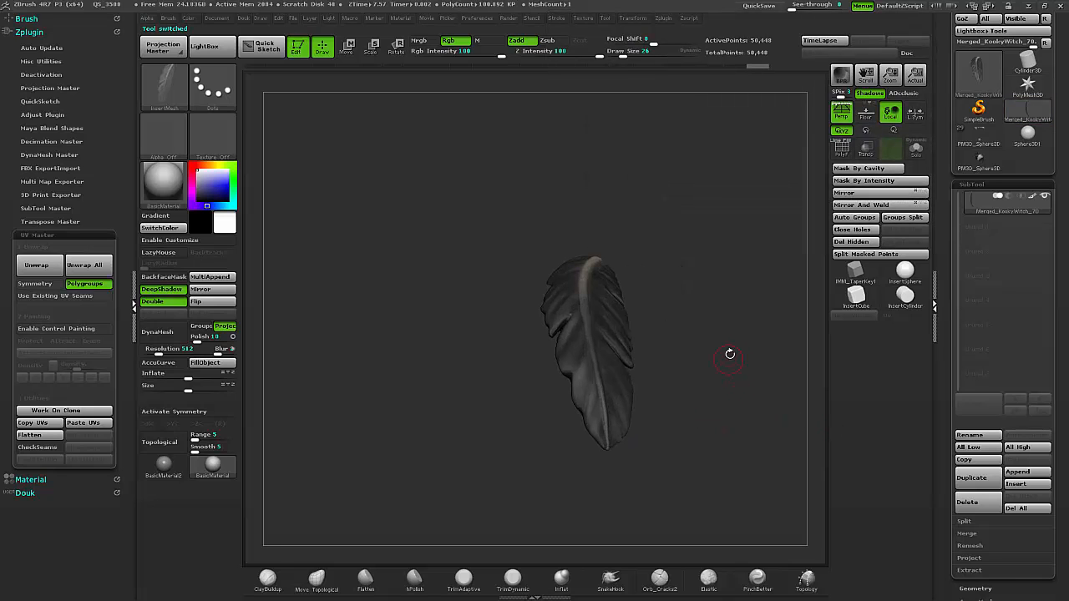
left_click_drag(728, 354, 731, 424)
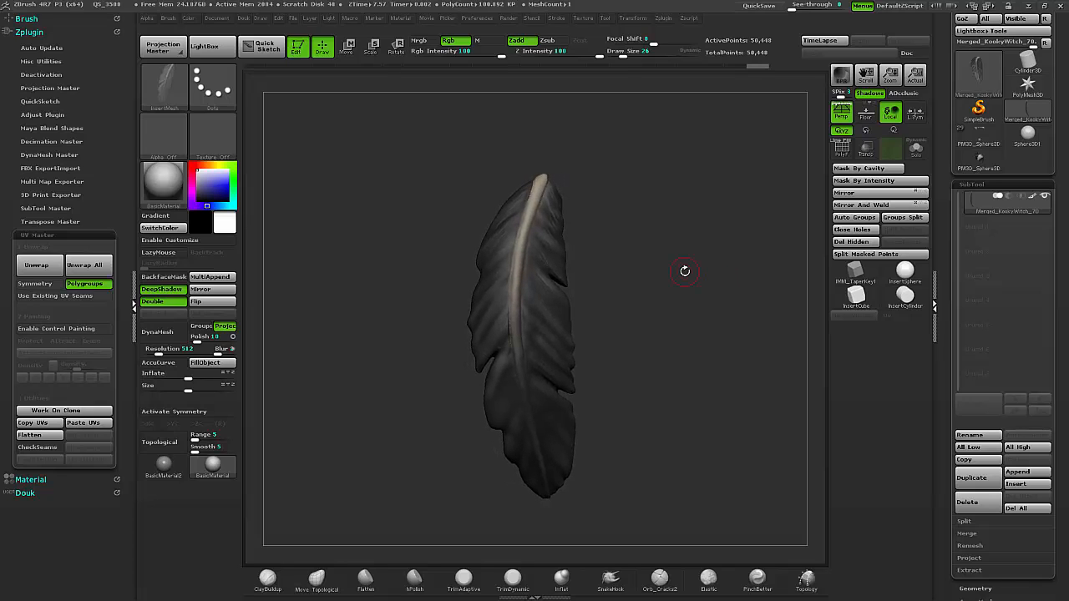
left_click(167, 16)
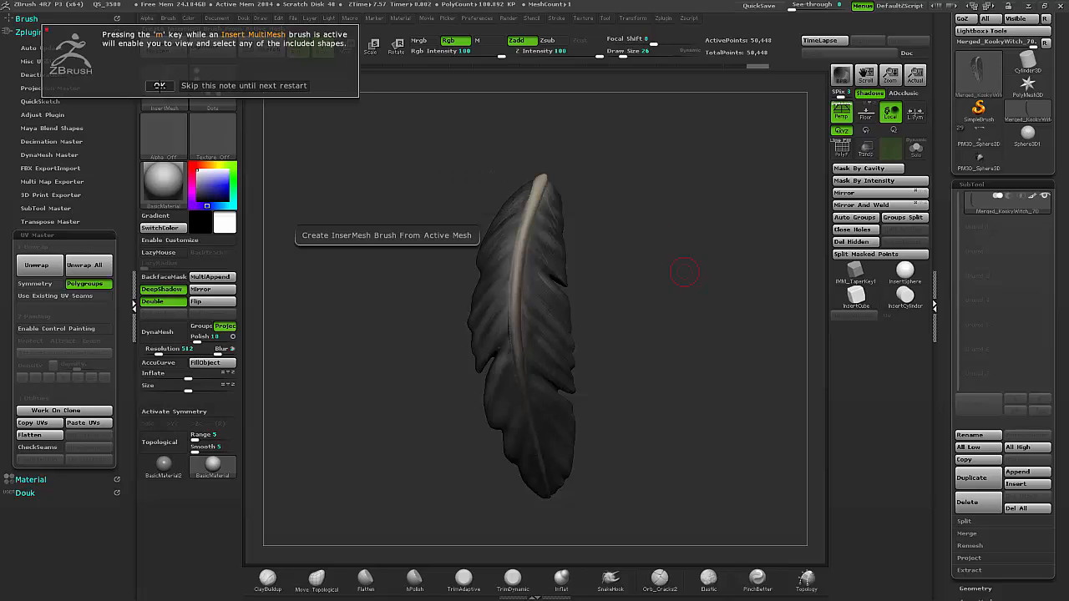
Dismiss the multi-mesh tip and choose the dark feather from the brush's mesh set.
left_click(160, 85)
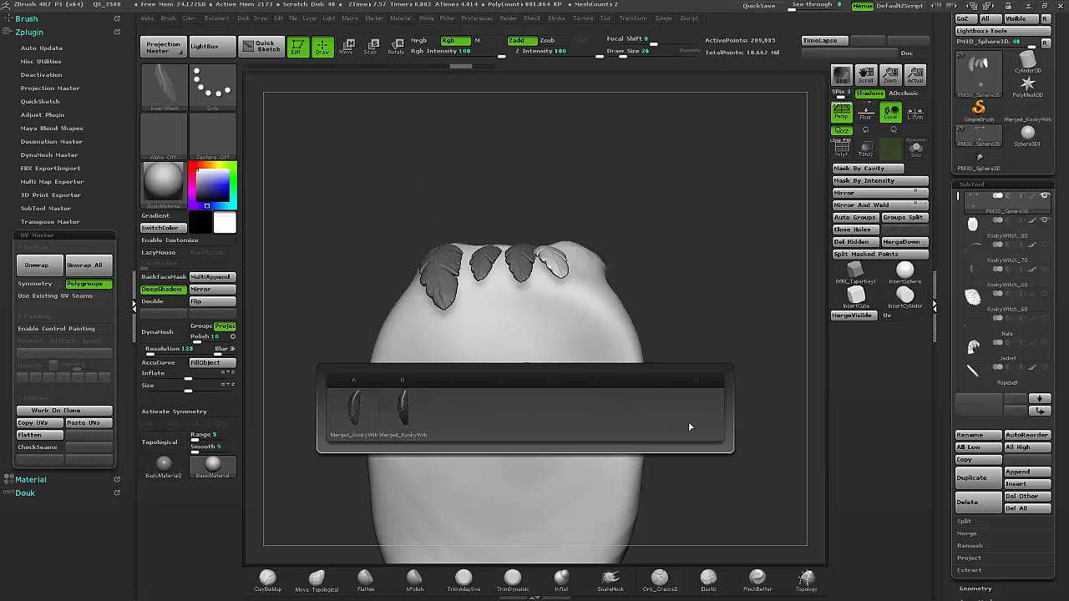
left_click(403, 414)
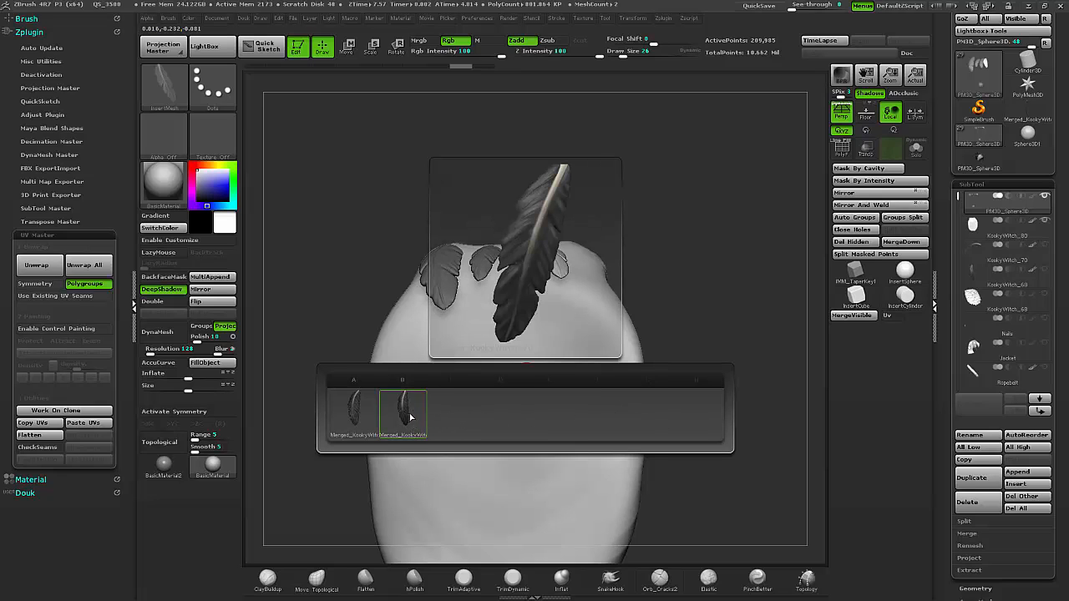
mouse_move(411, 424)
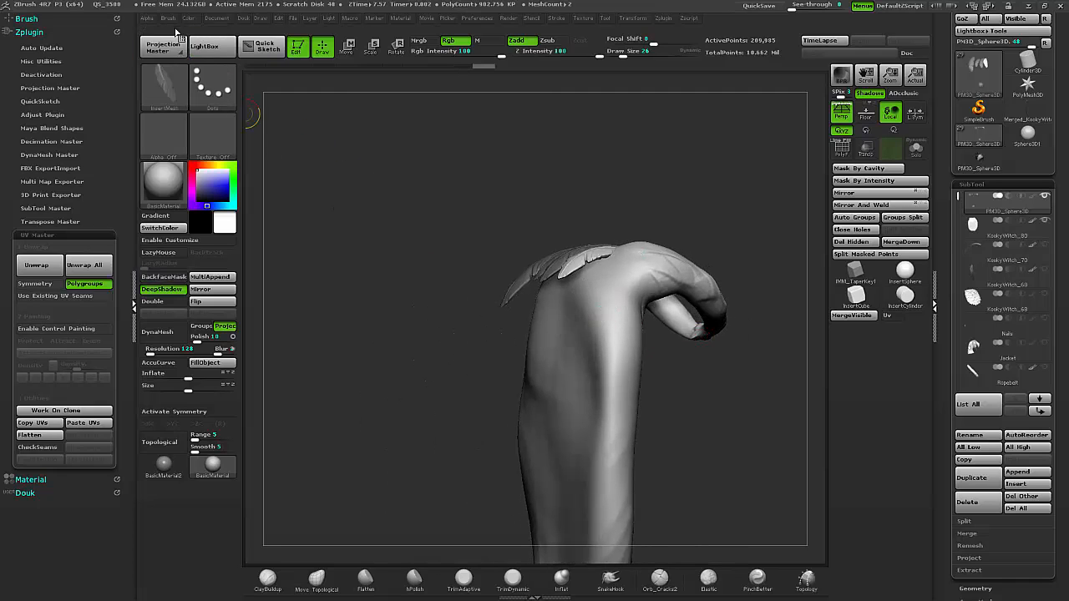
Select another brush from the Brush palette for the cape.
left_click(167, 17)
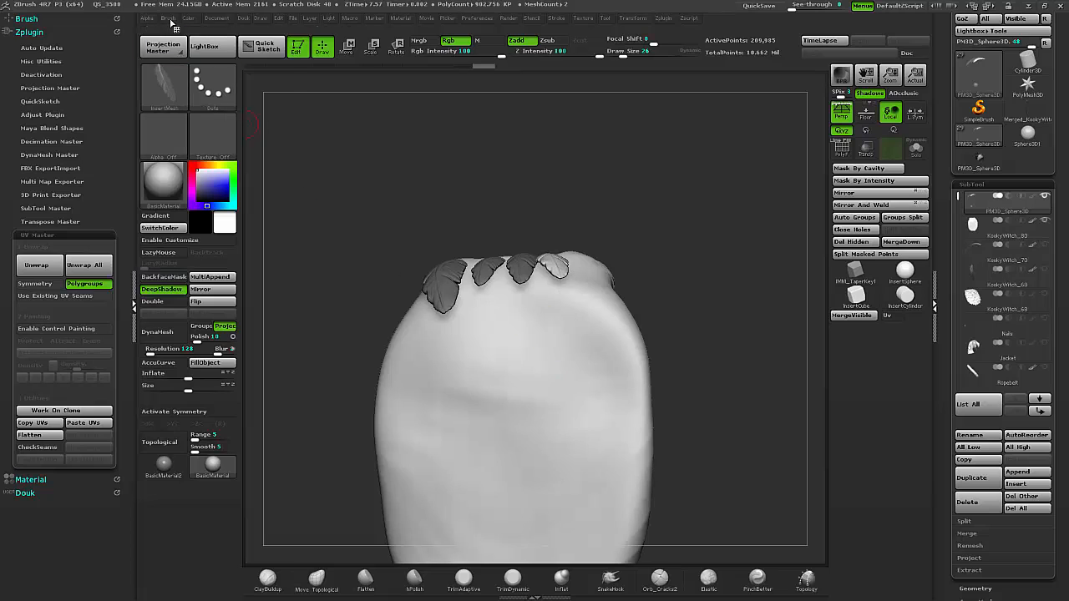
left_click(167, 17)
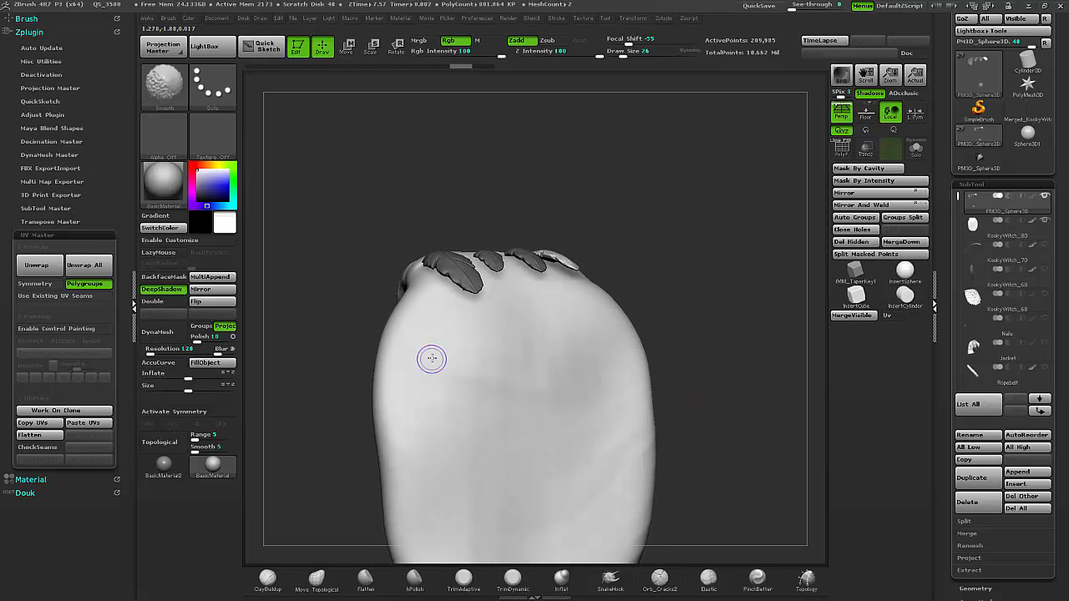
Place feathers along a curve drawn down the middle of the cape.
left_click(433, 359)
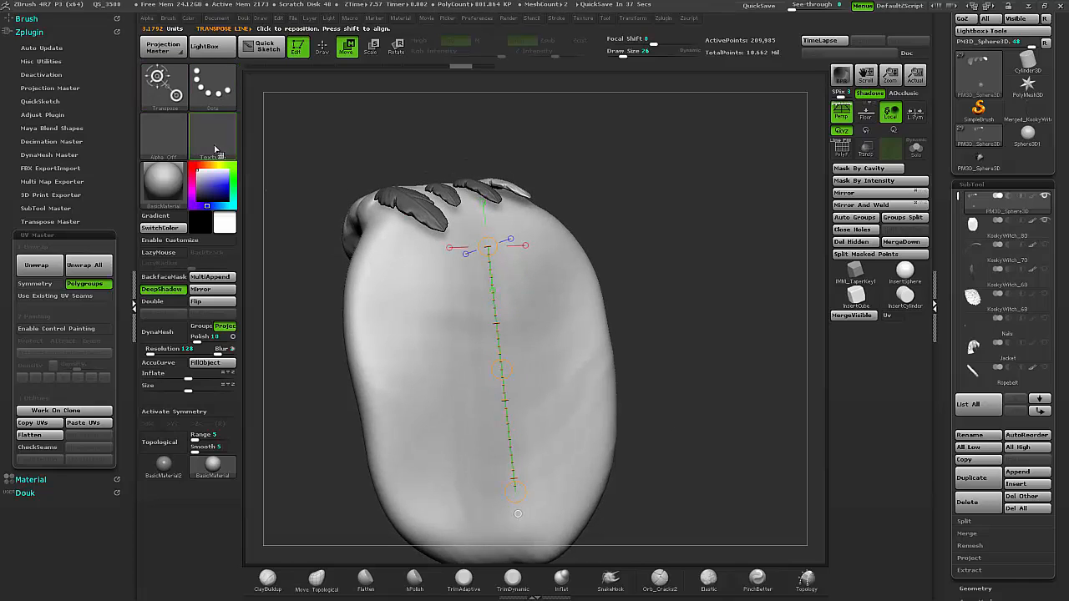
left_click(322, 47)
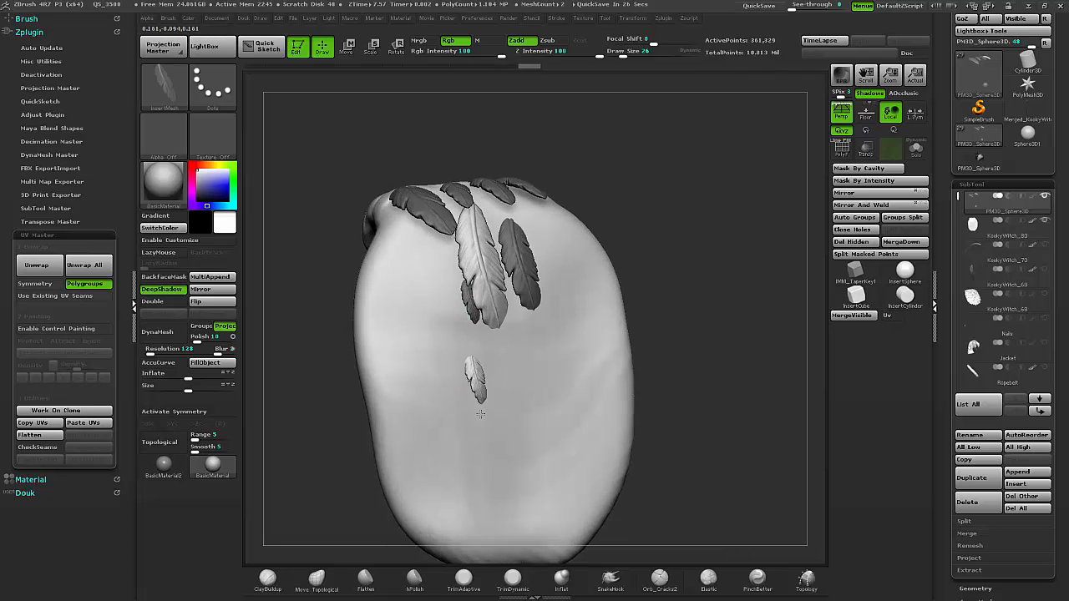
Drag rows of overlapping dark feathers across the cape.
left_click_drag(481, 414, 665, 292)
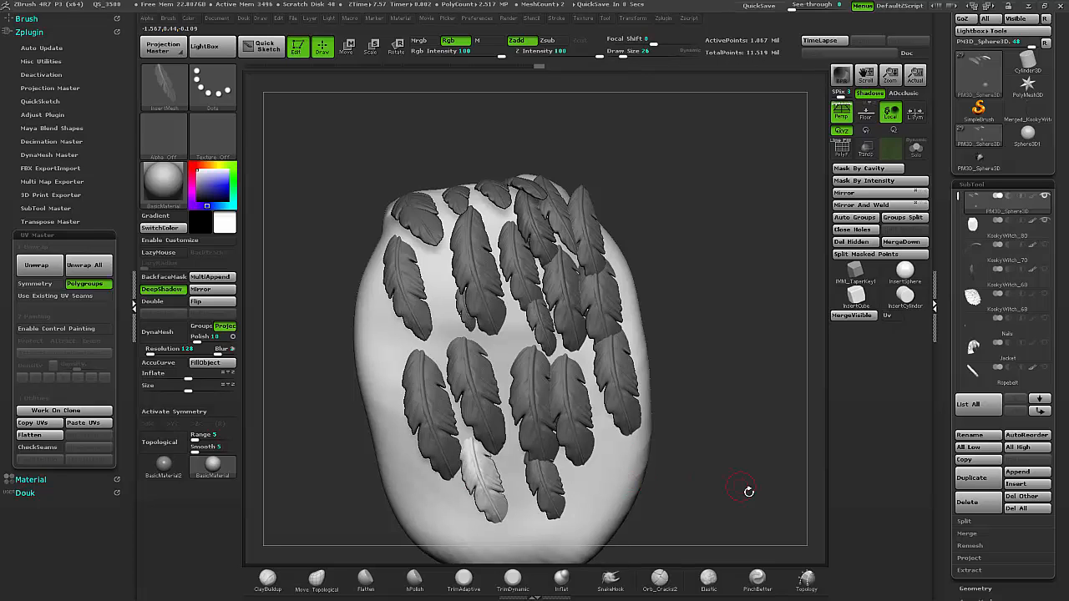
left_click_drag(748, 491, 699, 451)
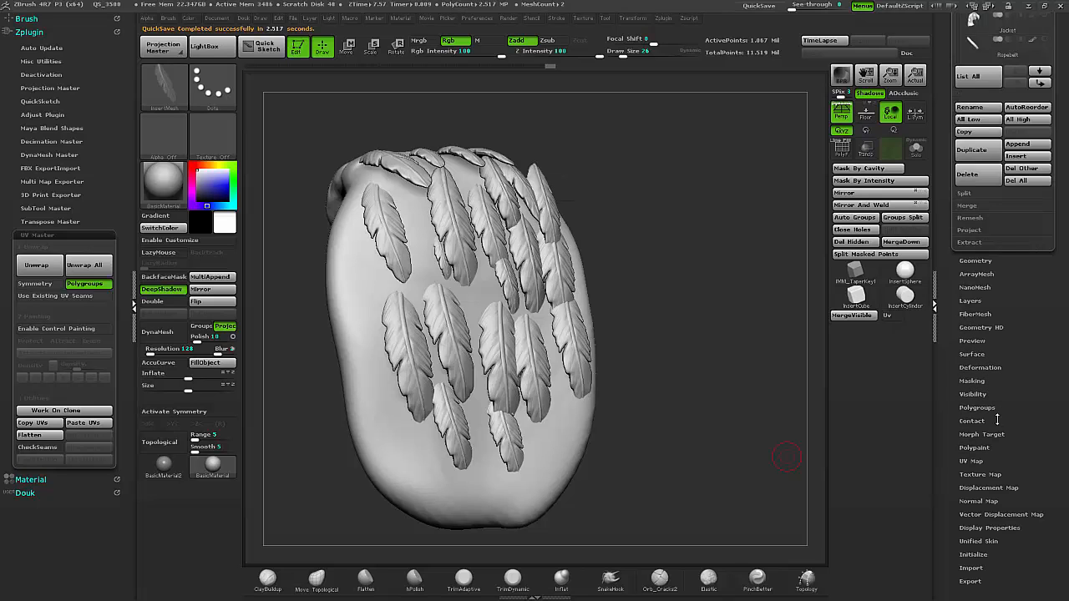
Cancel the crash dialog and reopen the saved feathered cape project.
left_click(979, 474)
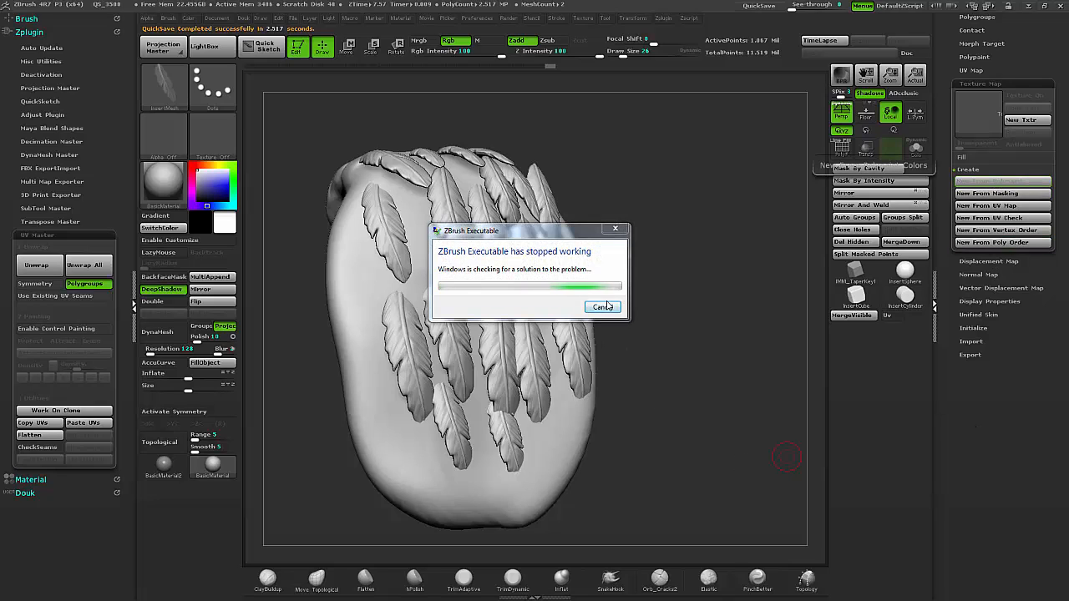
left_click(603, 307)
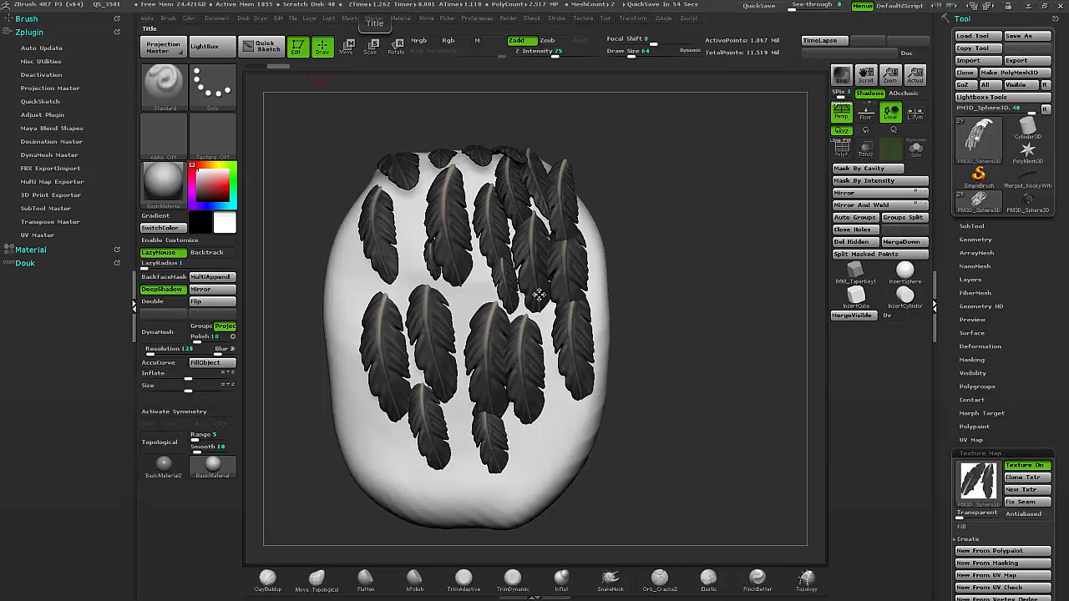
mouse_move(718, 102)
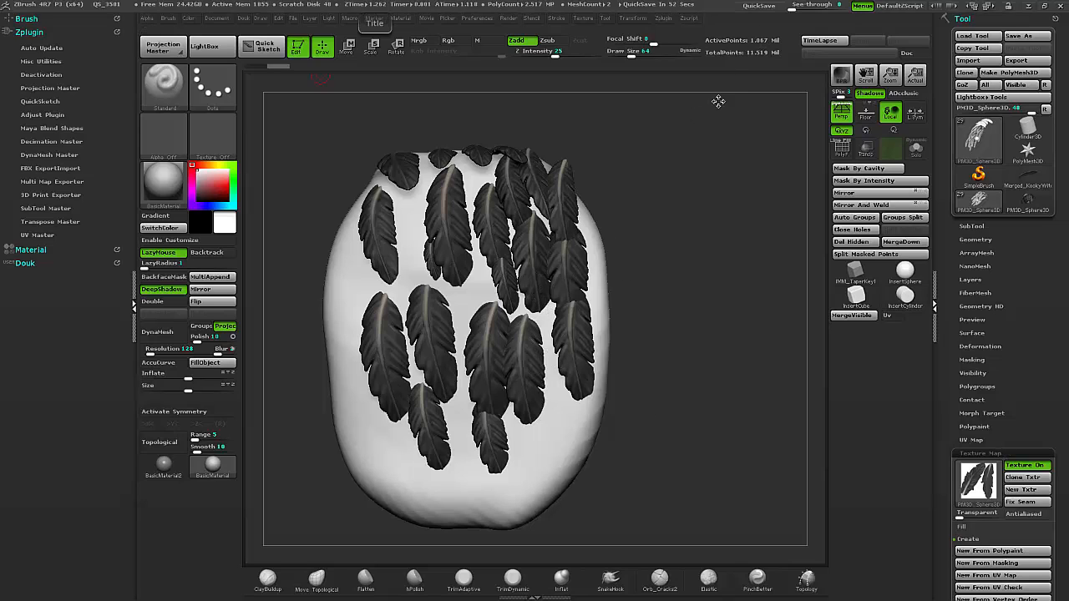
mouse_move(668, 398)
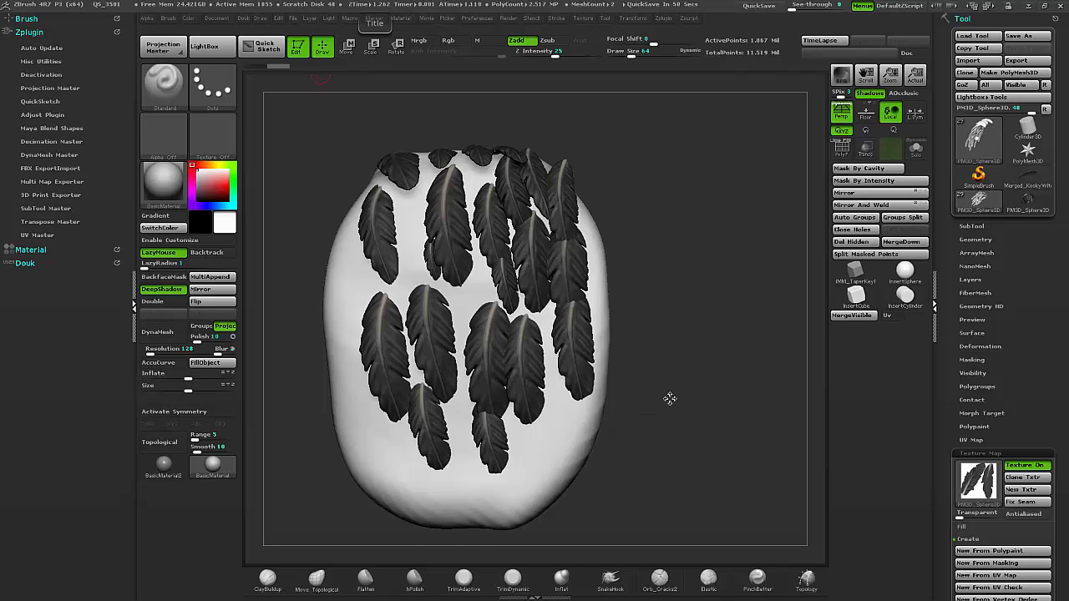
left_click_drag(668, 398, 708, 387)
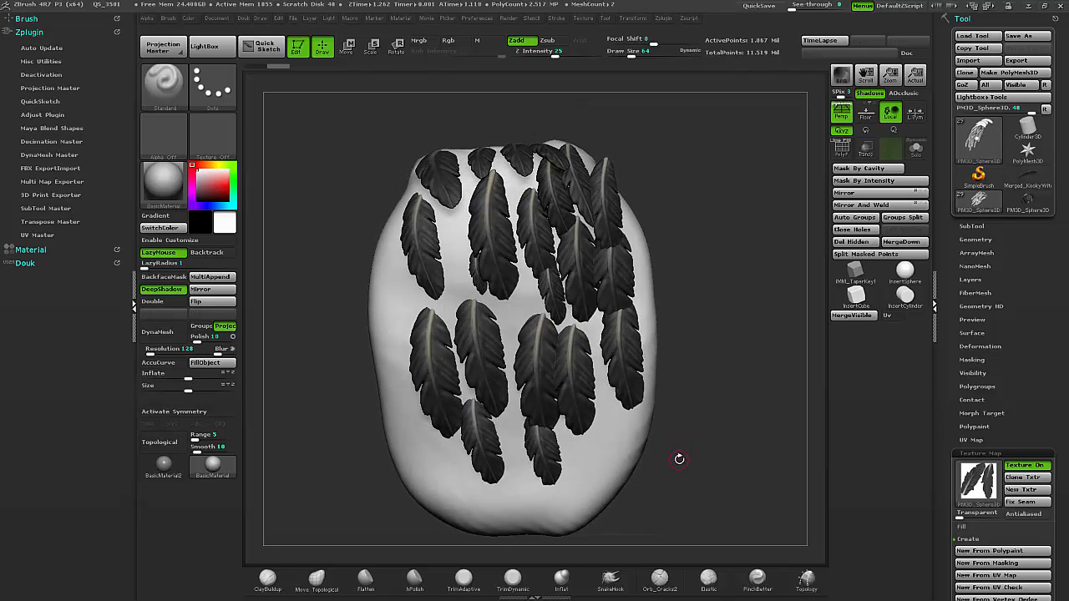
left_click(992, 561)
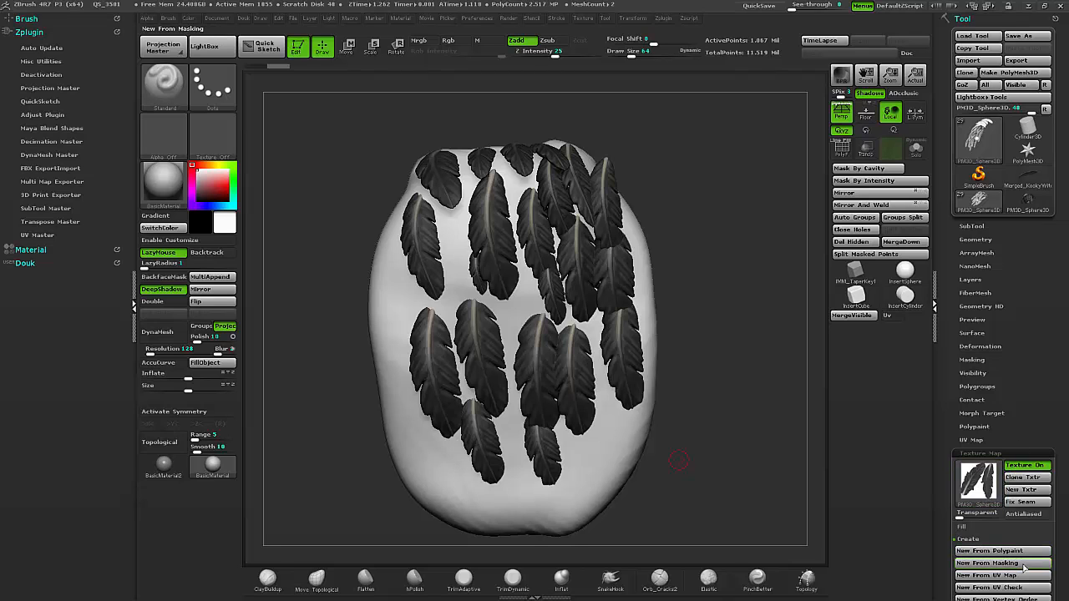